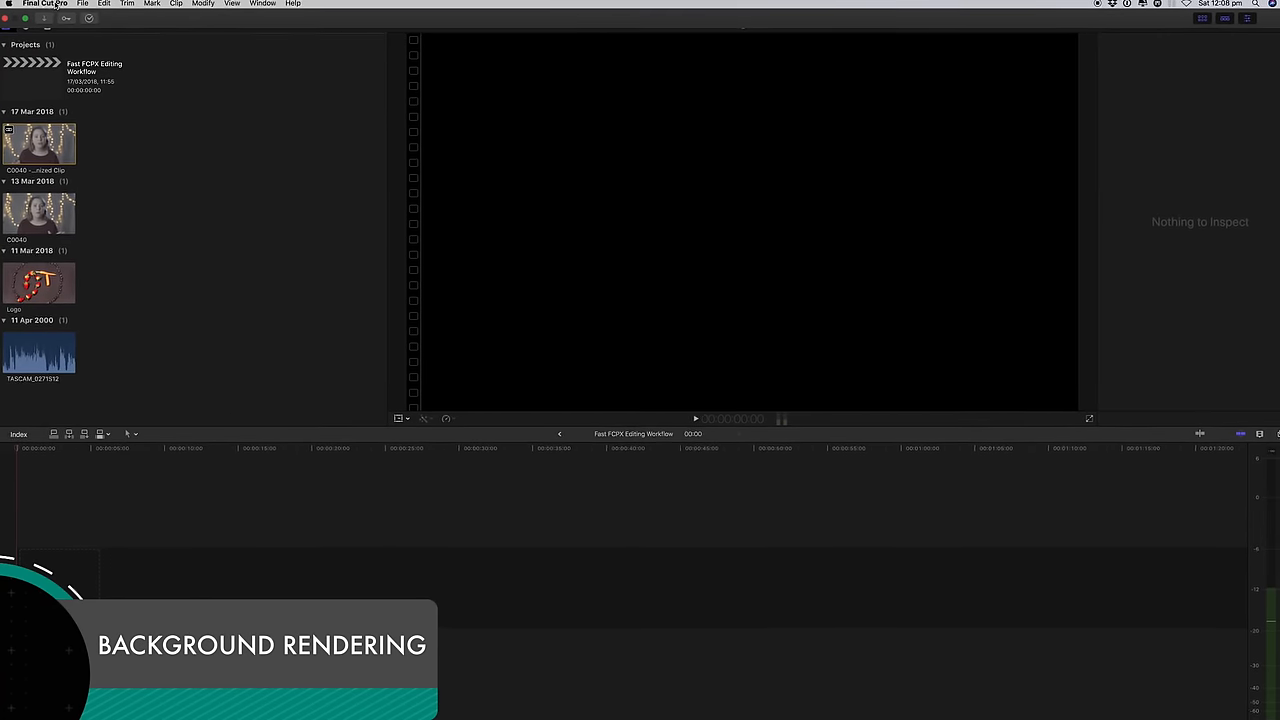
Step: Untick Background render in the Playback preferences
{"action": "left_click", "coordinate": [50, 4]}
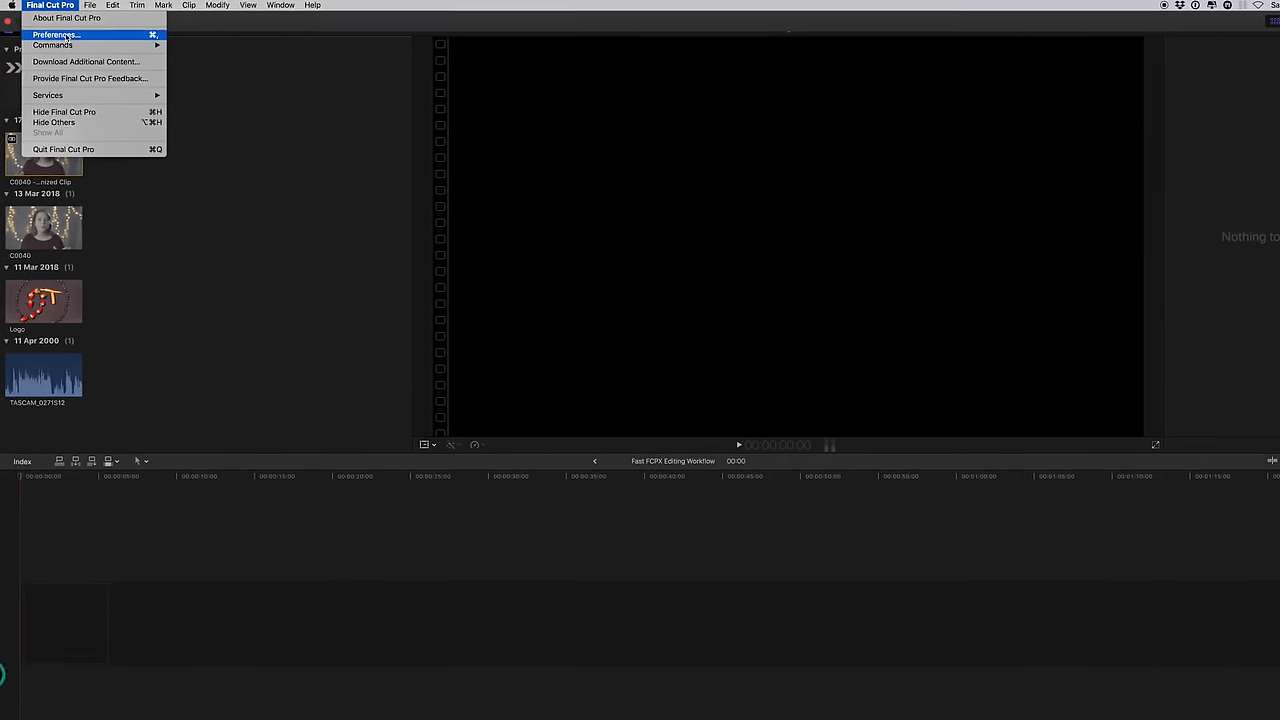
{"action": "left_click", "coordinate": [55, 34]}
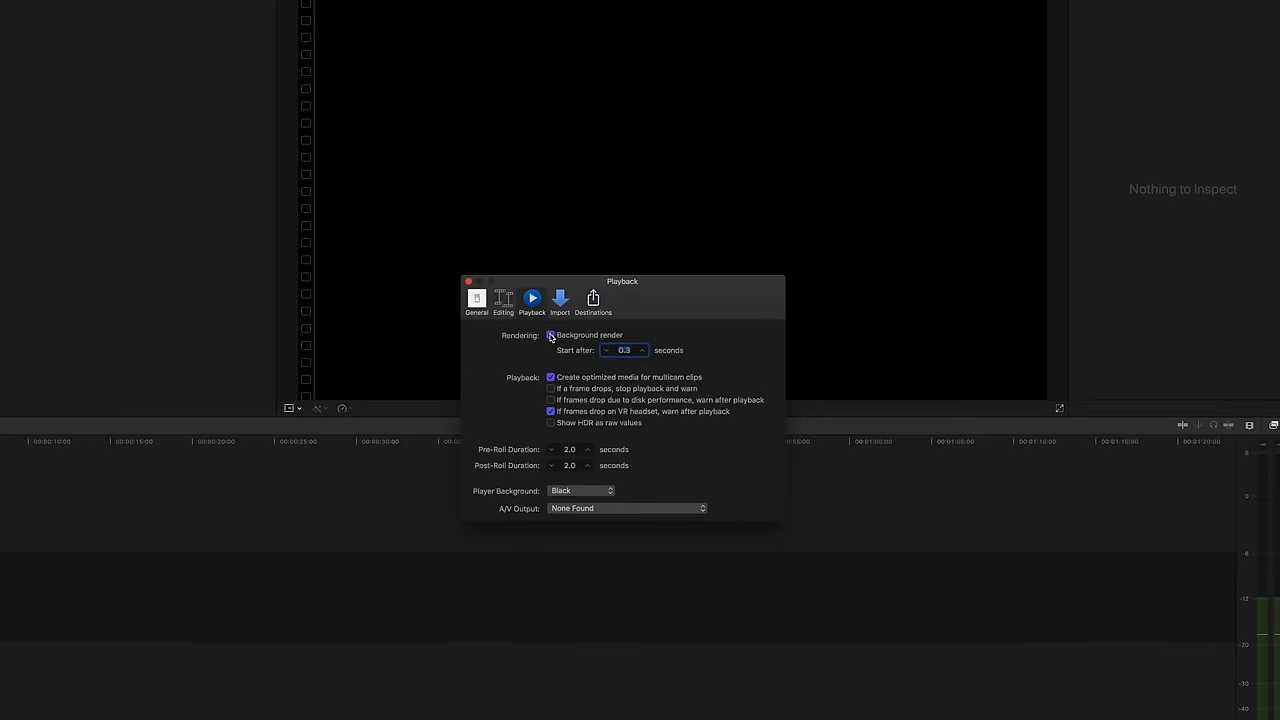
{"action": "left_click", "coordinate": [551, 335]}
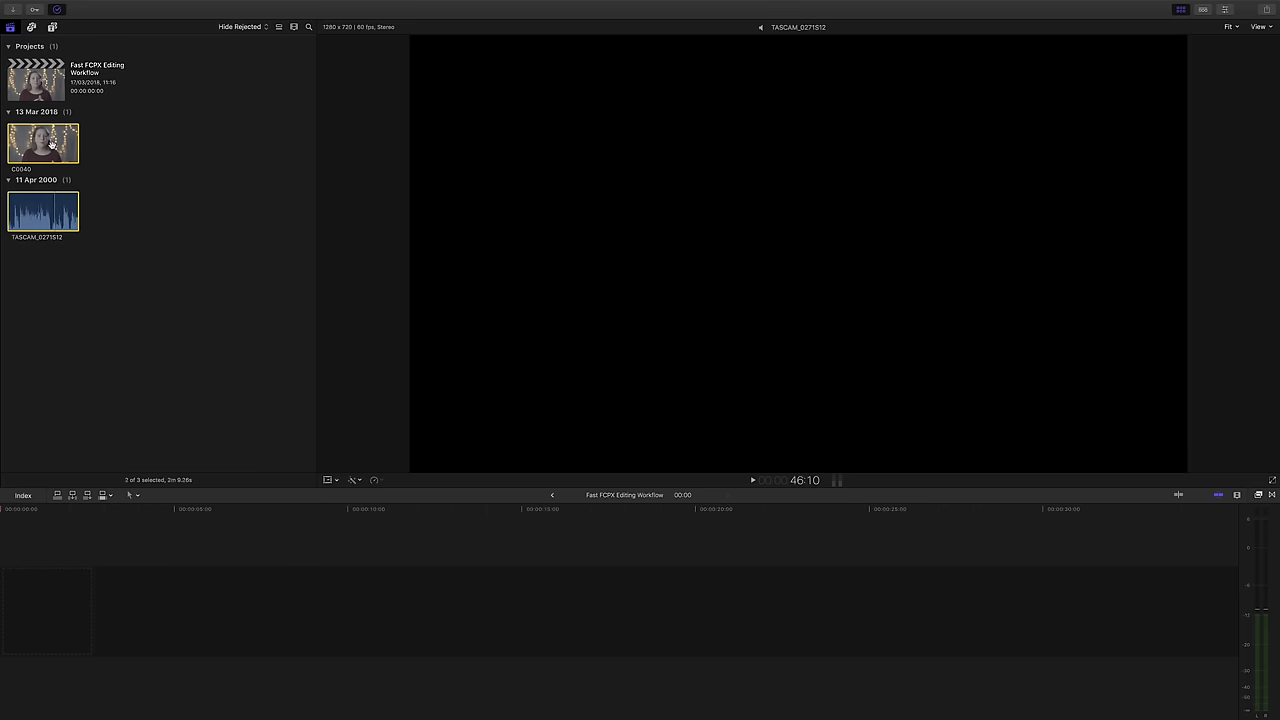
Step: Synchronize the selected C0040 and TASCAM_0271512 clips from the browser's context menu
{"action": "right_click", "coordinate": [52, 143]}
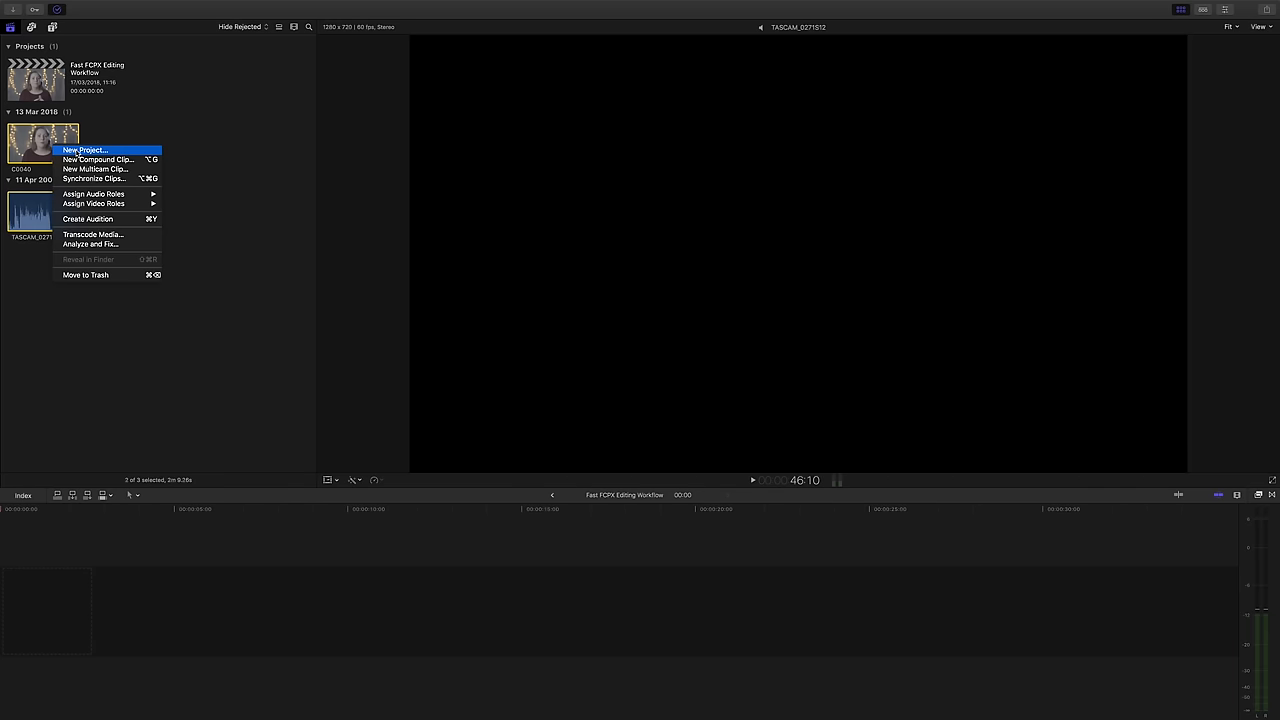
{"action": "left_click", "coordinate": [93, 178]}
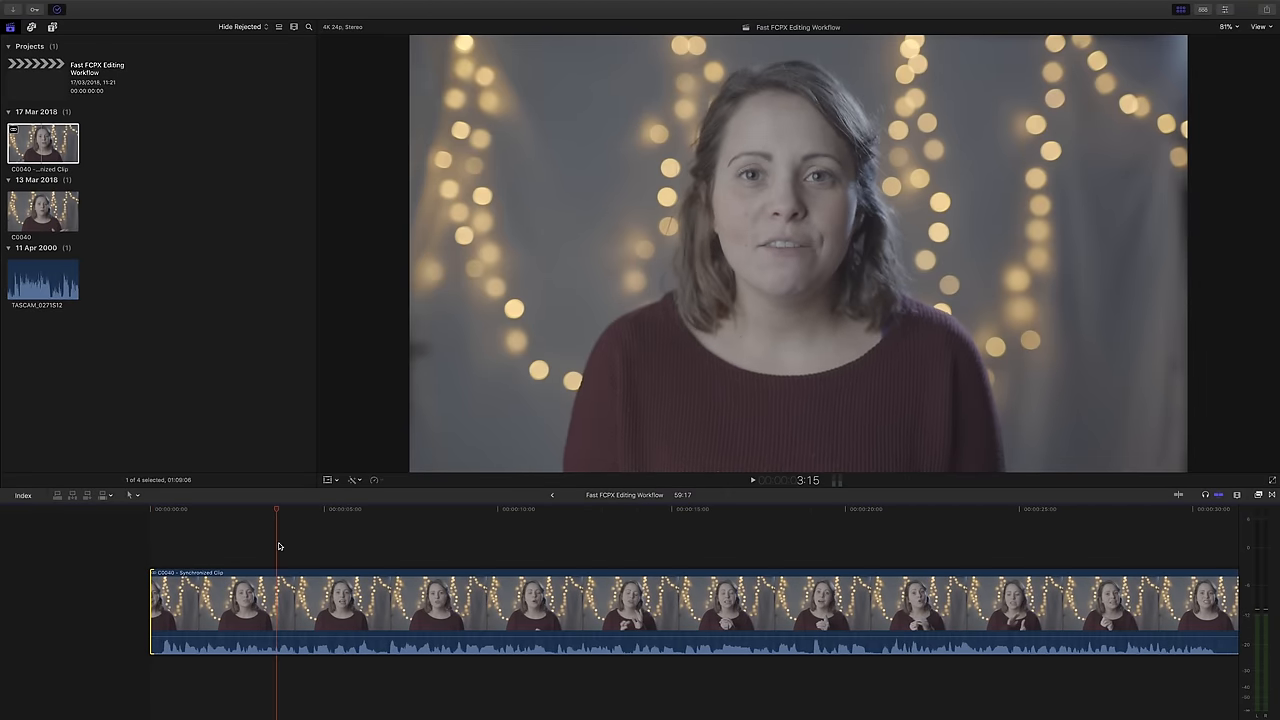
Step: Add an Adjustment Layer from the Titles browser and give it Color Wheels corrections
{"action": "left_click", "coordinate": [31, 27]}
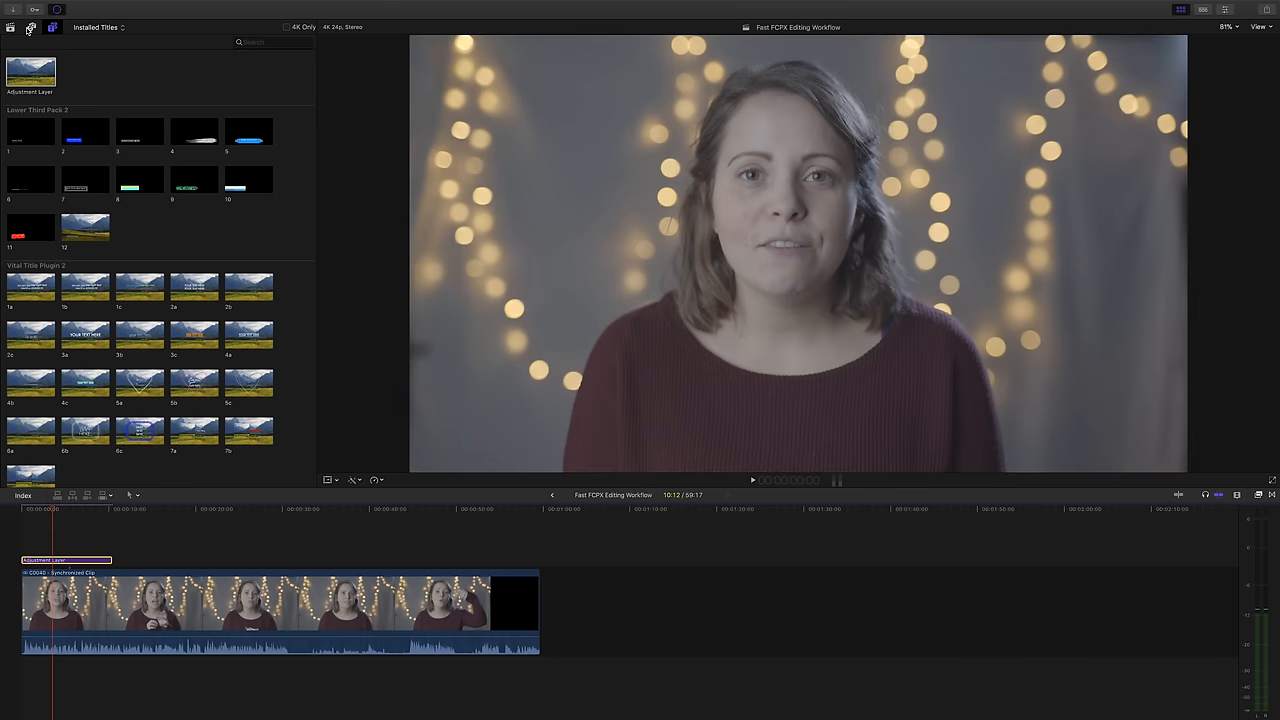
{"action": "left_click", "coordinate": [273, 42]}
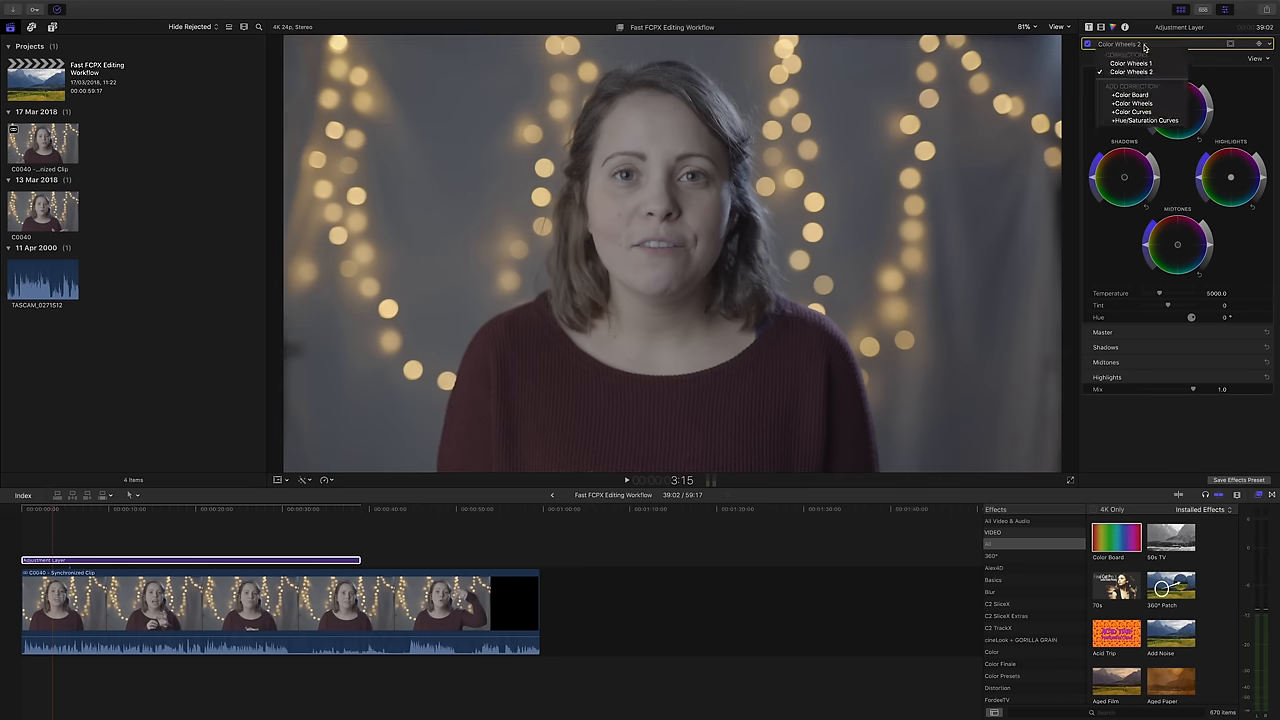
{"action": "left_click", "coordinate": [1130, 63]}
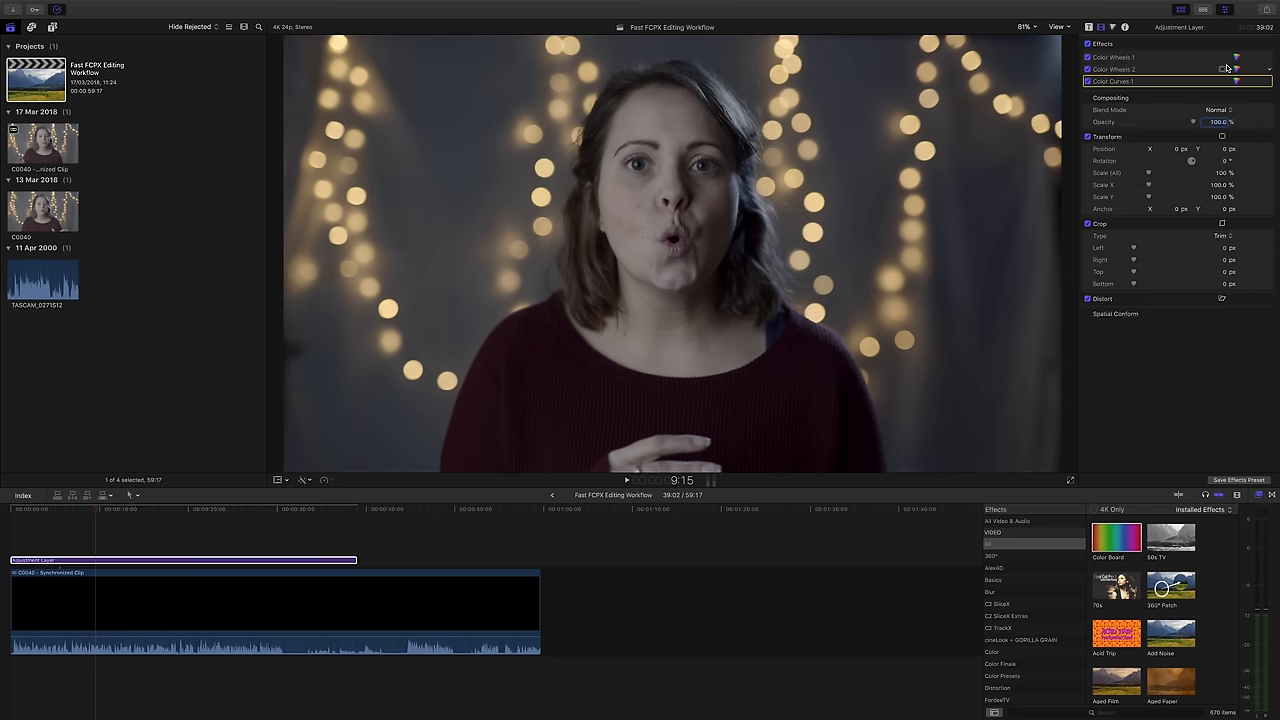
Step: Inspect the adjustment layer's second Color Wheels correction
{"action": "left_click", "coordinate": [1115, 57]}
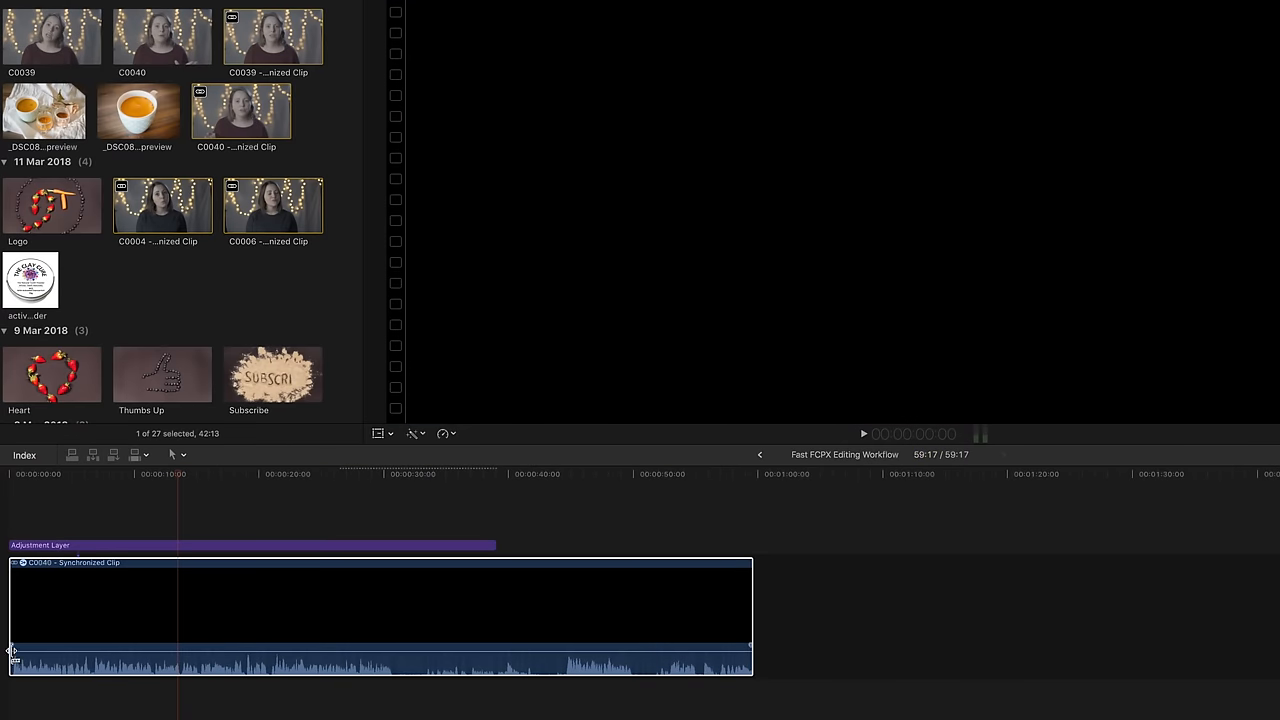
{"action": "mouse_move", "coordinate": [100, 668]}
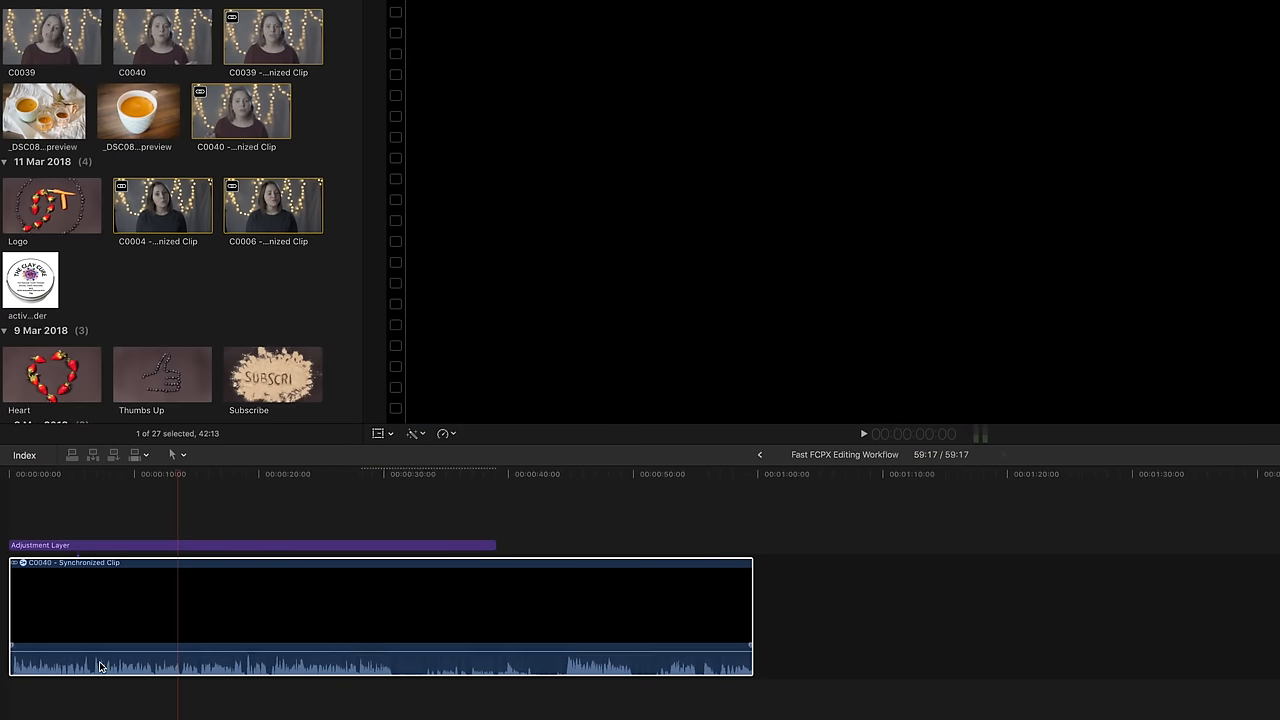
{"action": "mouse_move", "coordinate": [143, 665]}
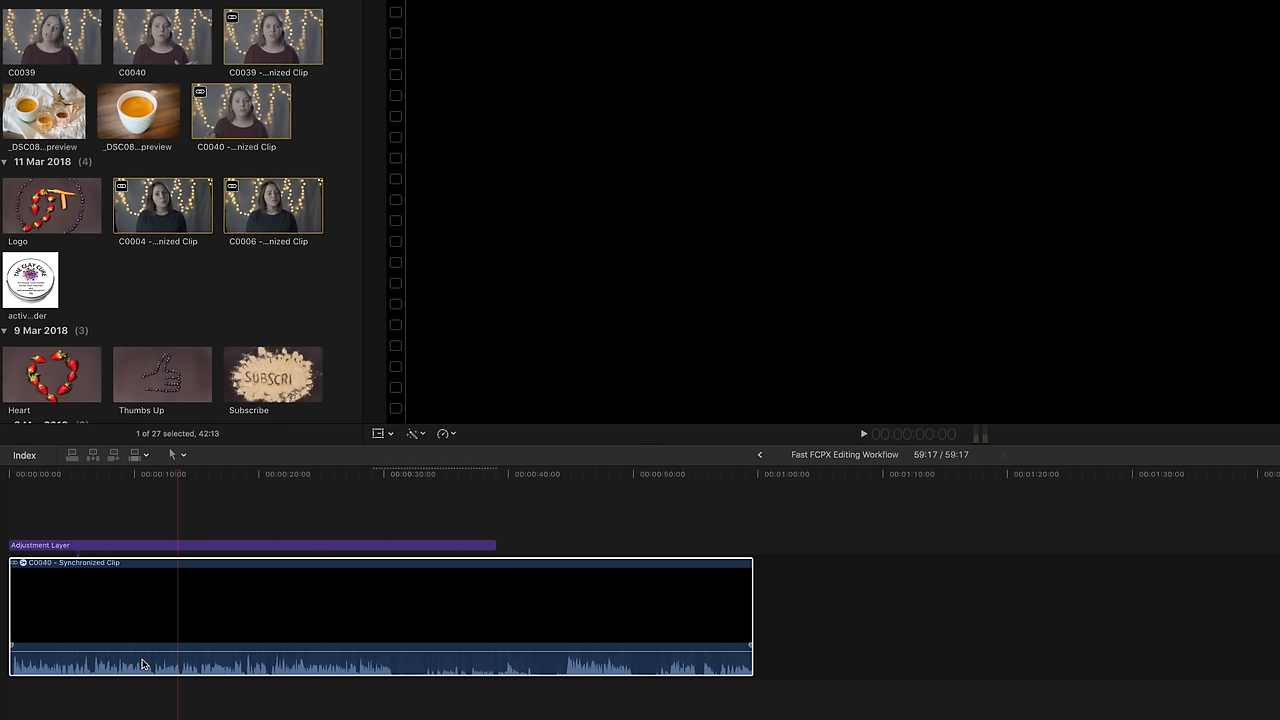
{"action": "mouse_move", "coordinate": [314, 671]}
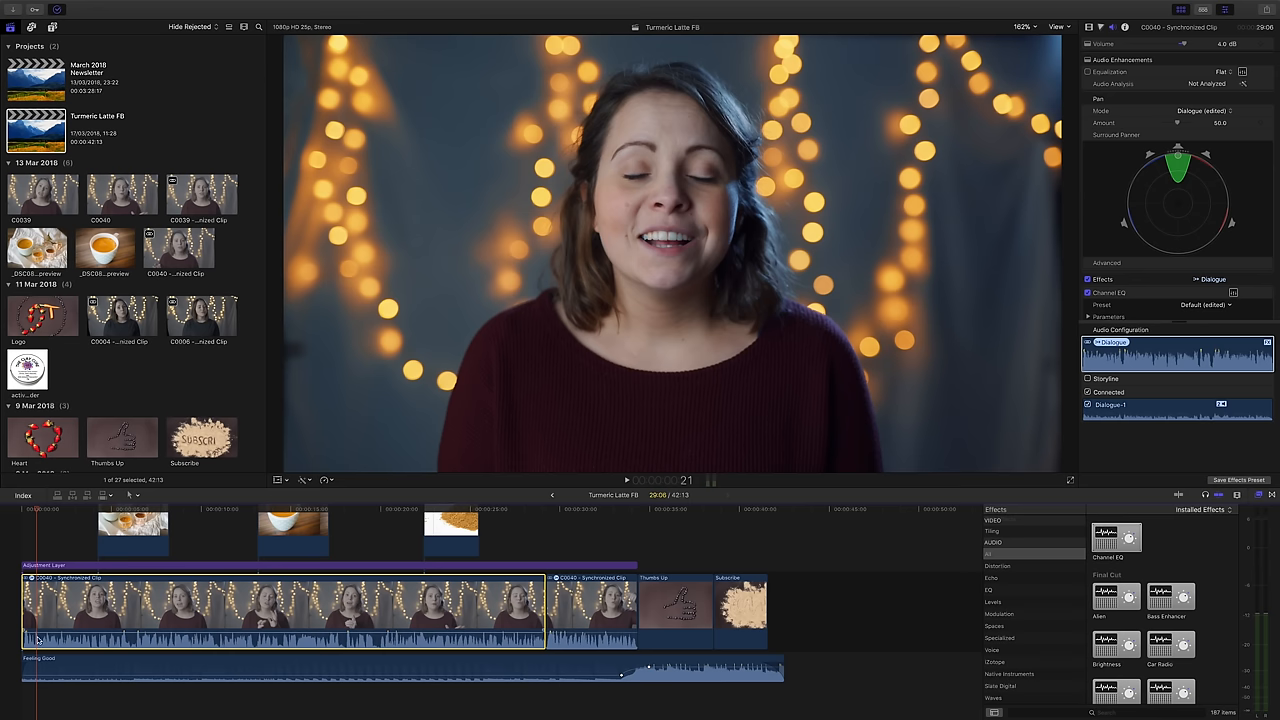
Step: Copy the C0040 synchronized clip with its Channel EQ audio settings
{"action": "key", "text": "cmd+c"}
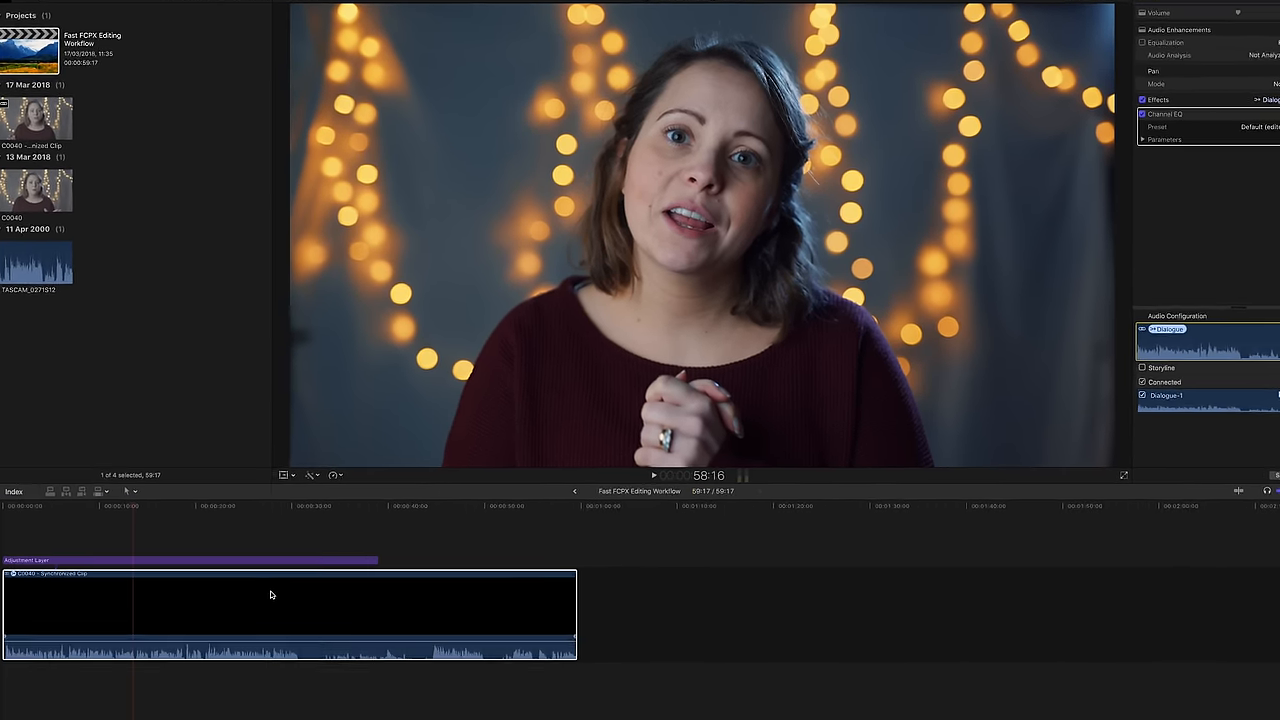
Step: Paste only the audio attributes onto the clip, with Video Attributes unticked
{"action": "key", "text": "shift+cmd+v"}
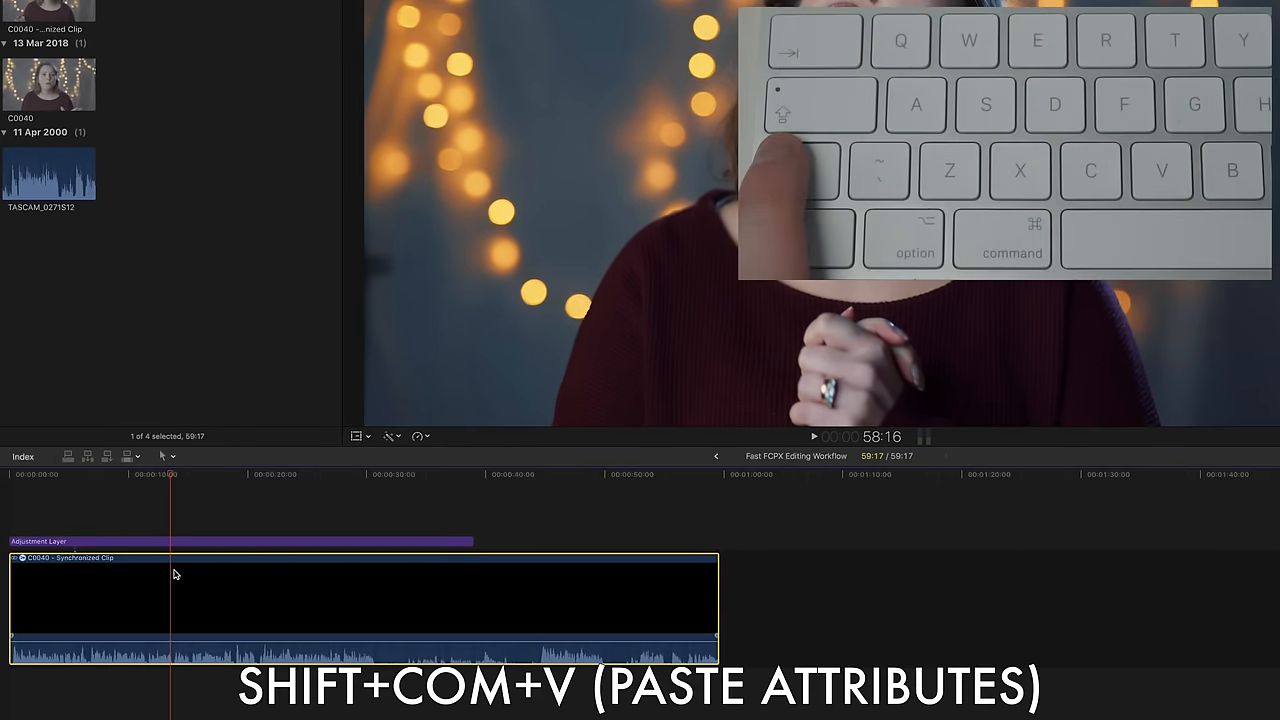
{"action": "key", "text": "shift+cmd+v"}
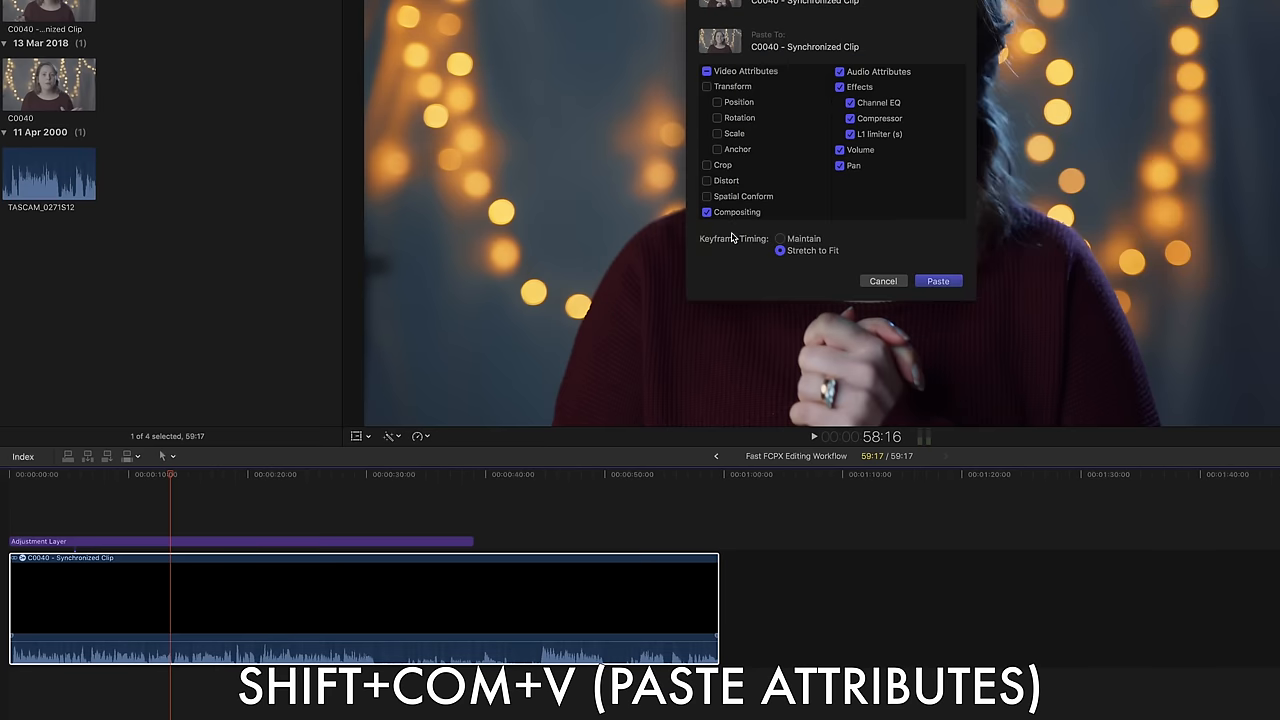
{"action": "mouse_move", "coordinate": [835, 58]}
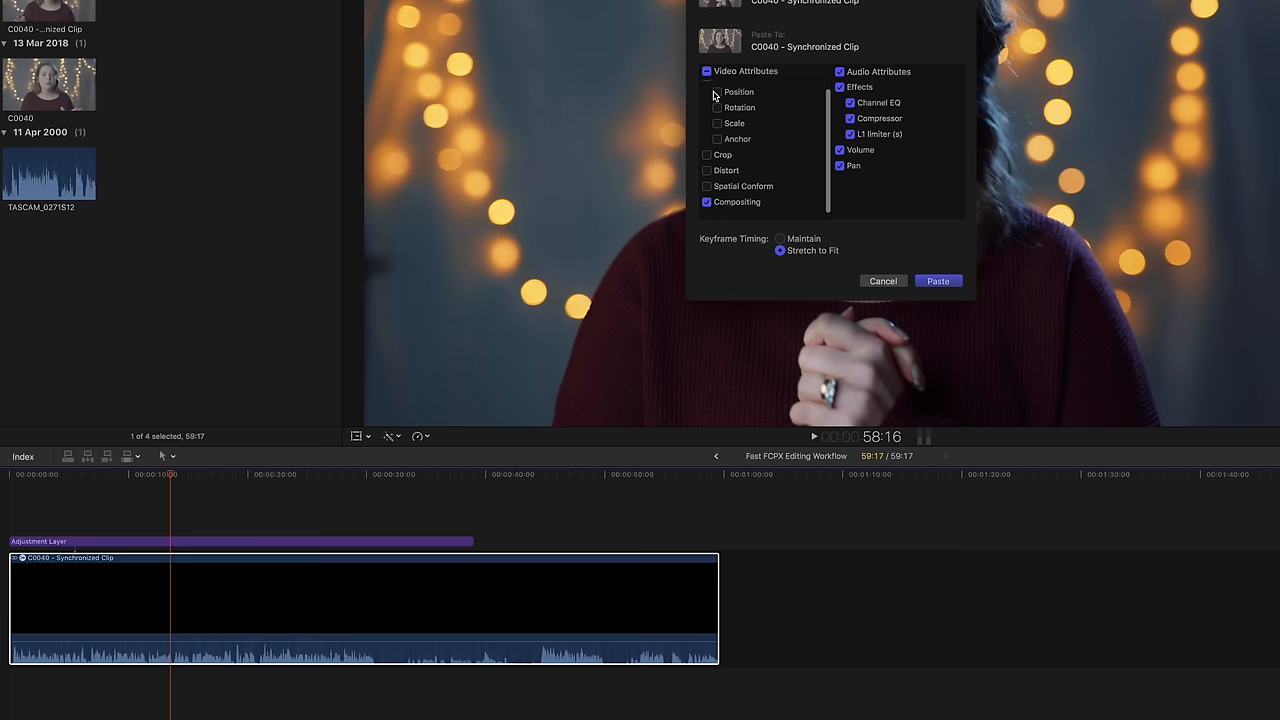
{"action": "left_click", "coordinate": [707, 71]}
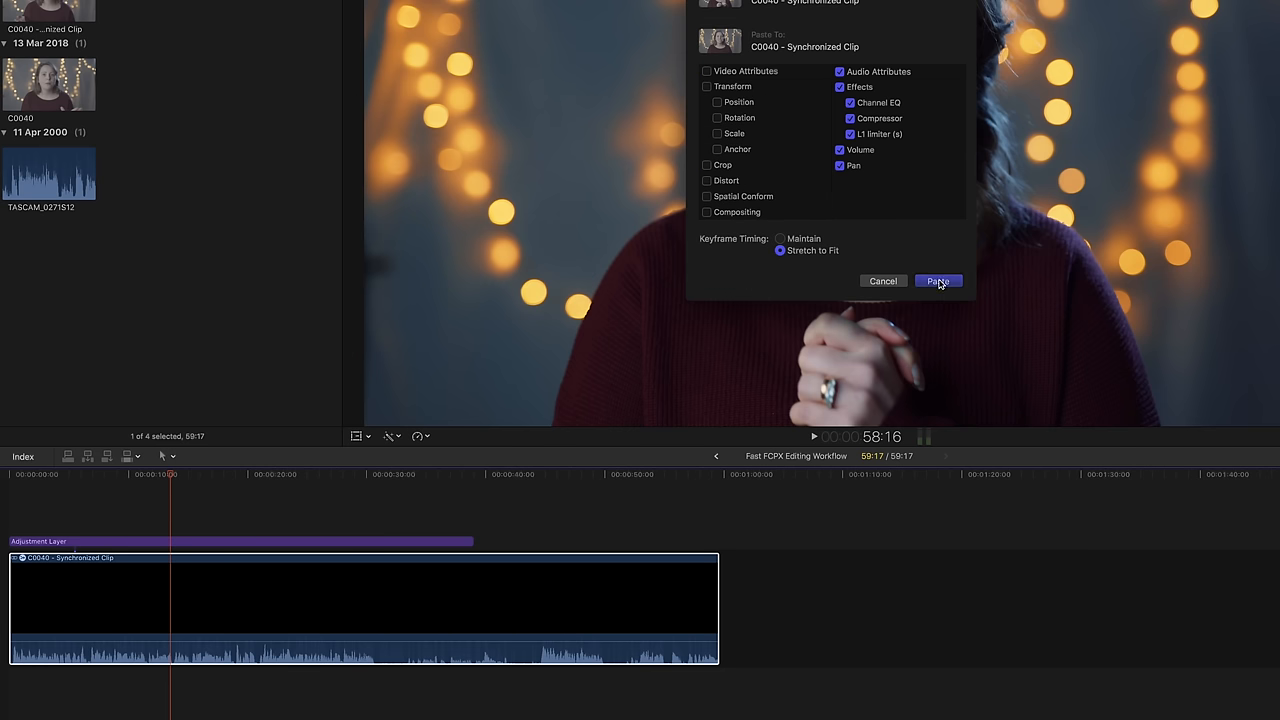
{"action": "left_click", "coordinate": [937, 281]}
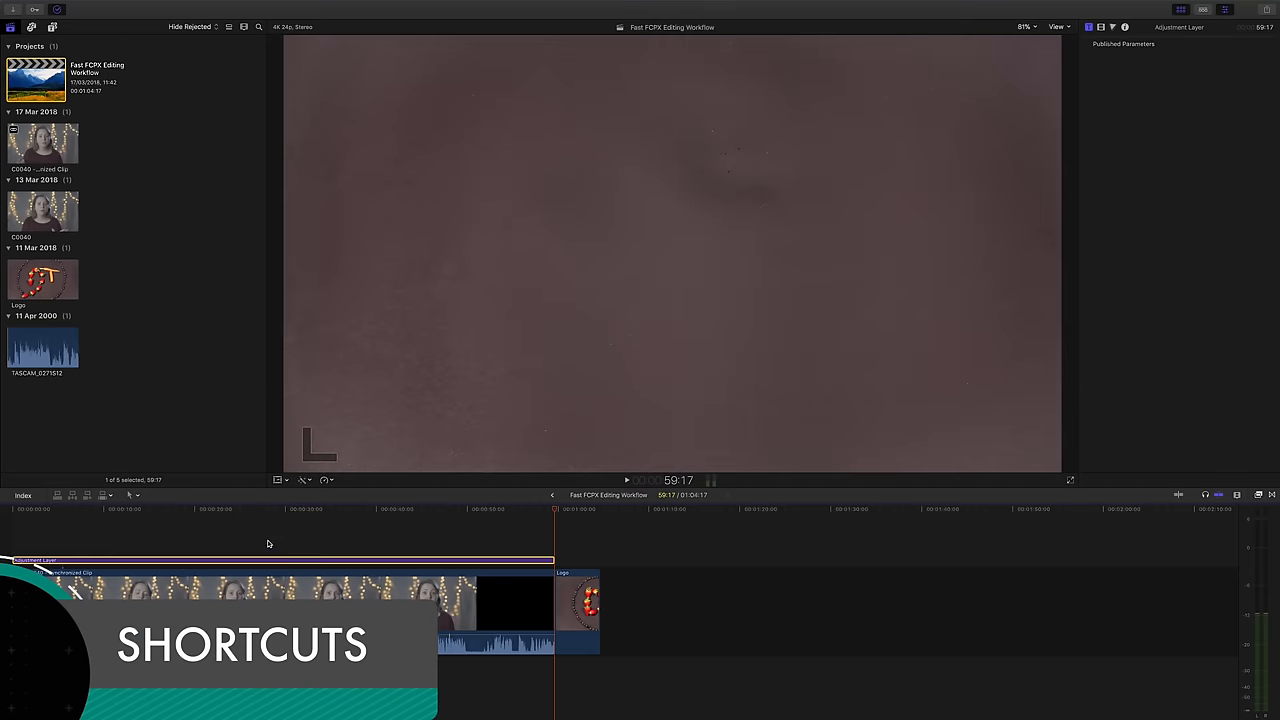
Step: Demonstrate copy, paste, undo and cut on the synchronized clip, restoring it
{"action": "left_click", "coordinate": [296, 509]}
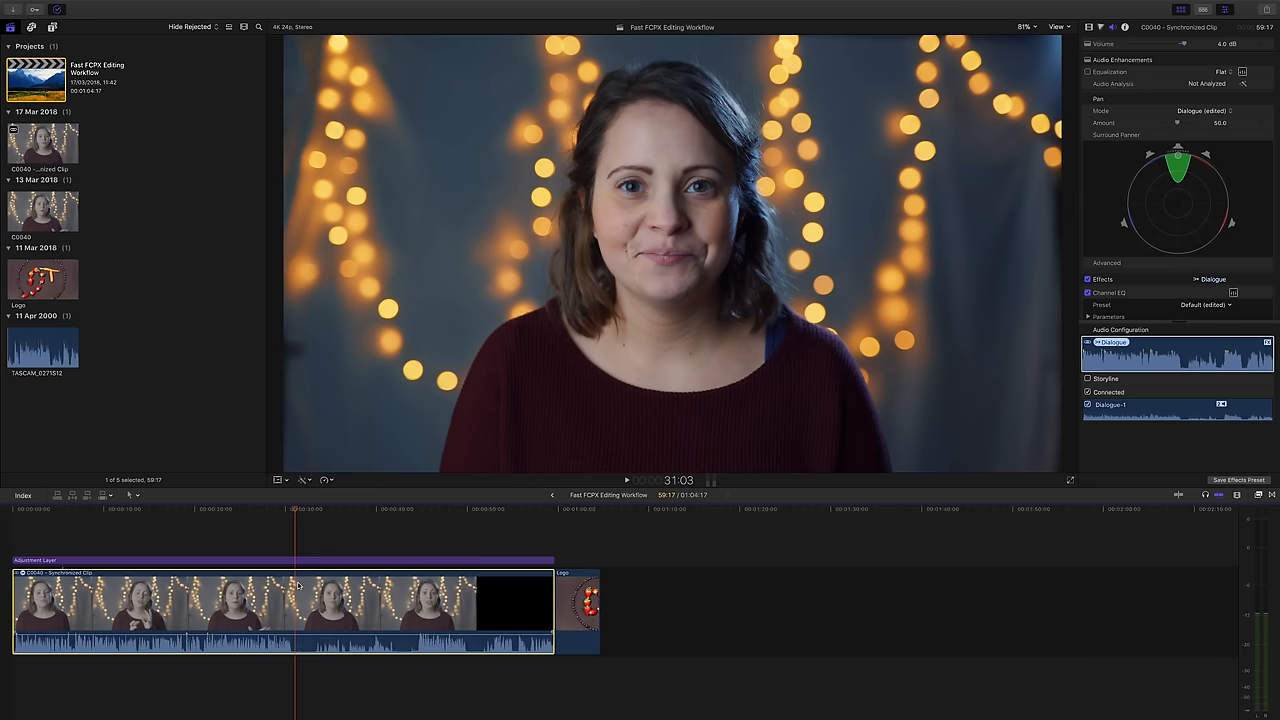
{"action": "key", "text": "cmd+c"}
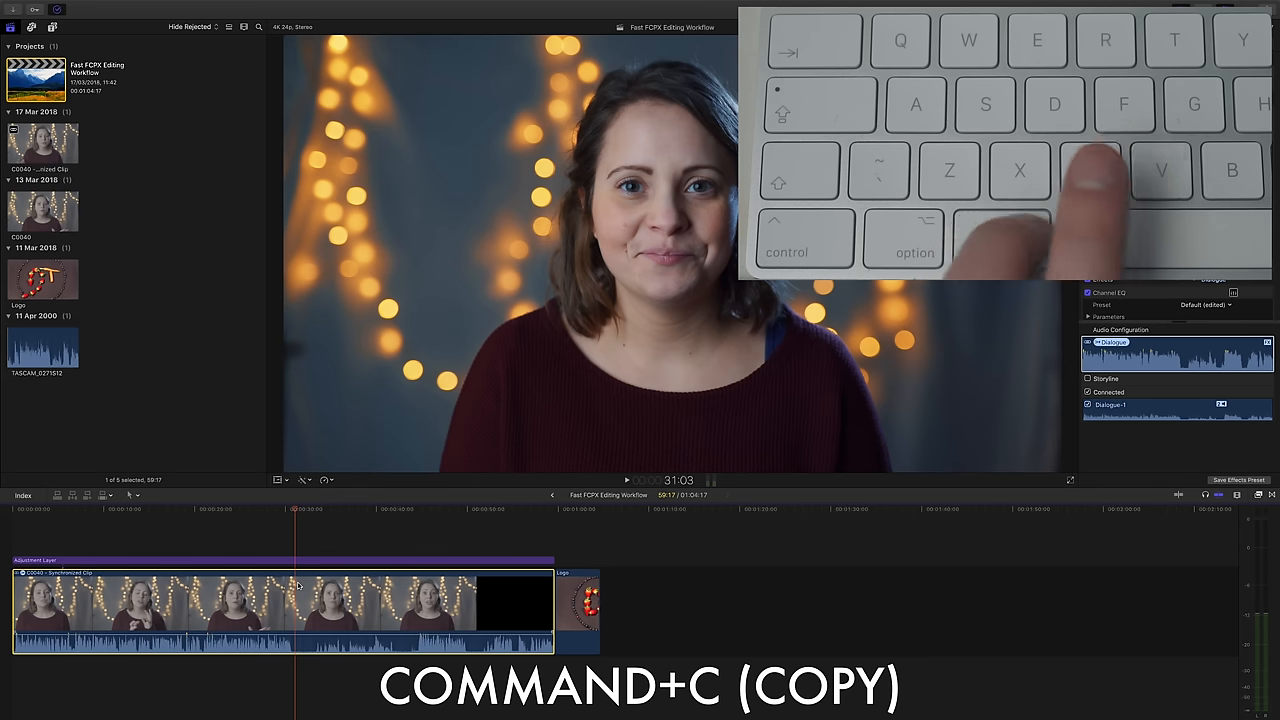
{"action": "key", "text": "cmd+v"}
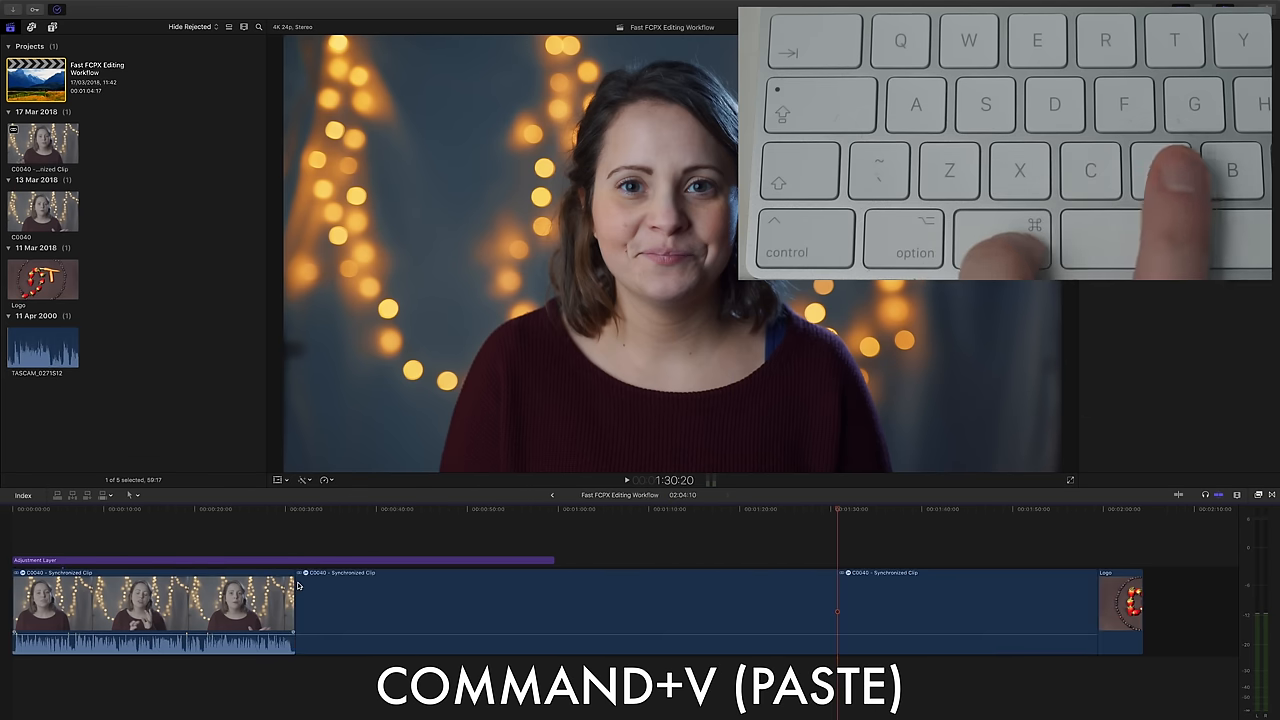
{"action": "key", "text": "cmd+z"}
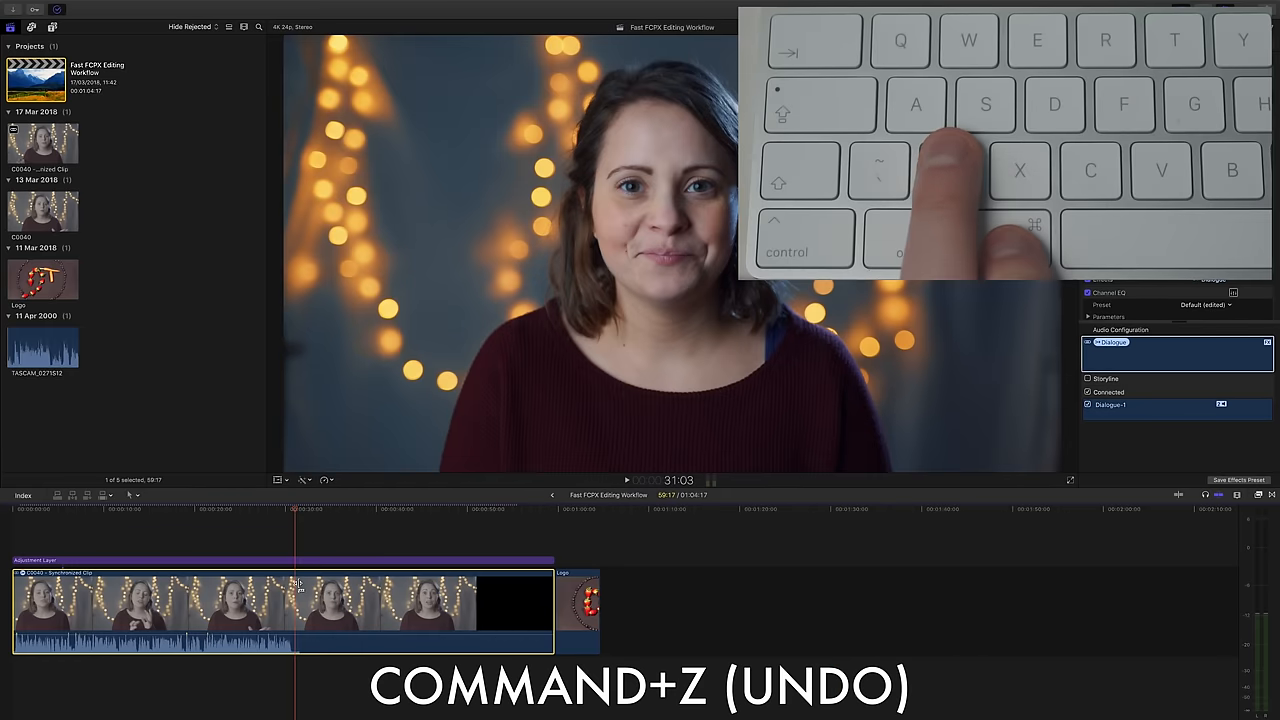
{"action": "key", "text": "cmd+x"}
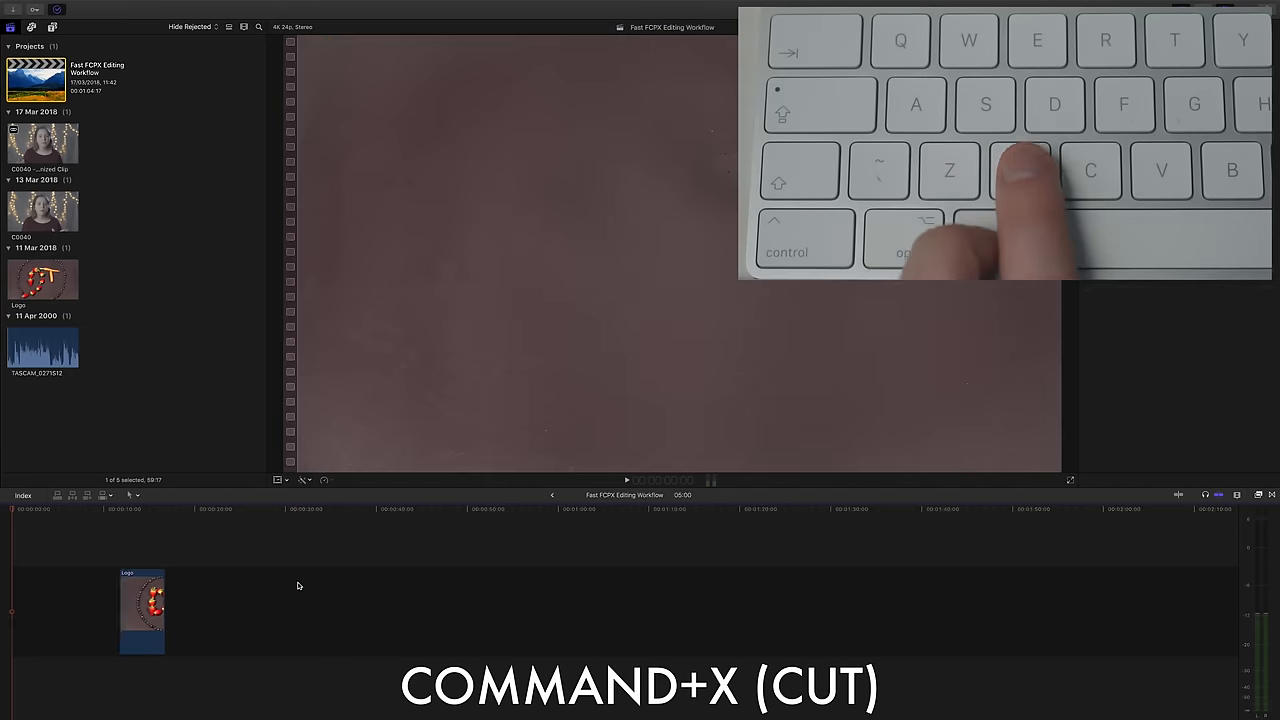
{"action": "key", "text": "cmd+x"}
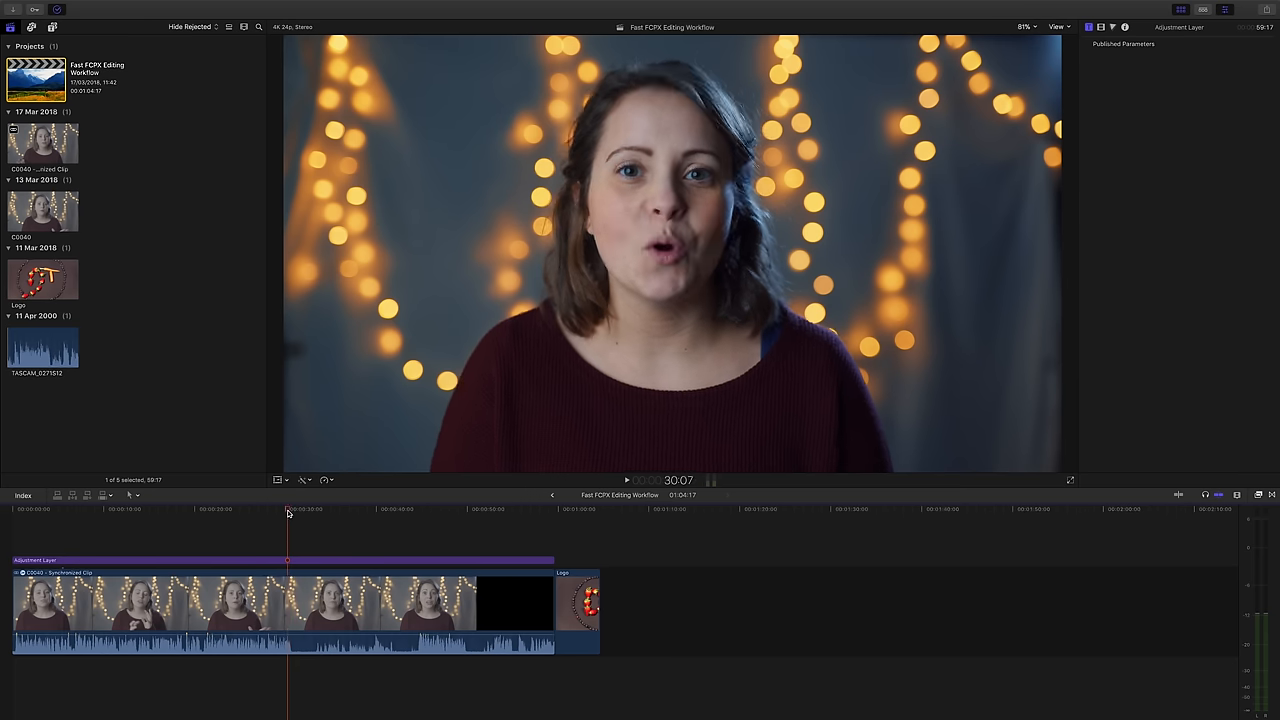
Step: Blade the synchronized clip at the playhead with Command+B
{"action": "key", "text": "cmd+b"}
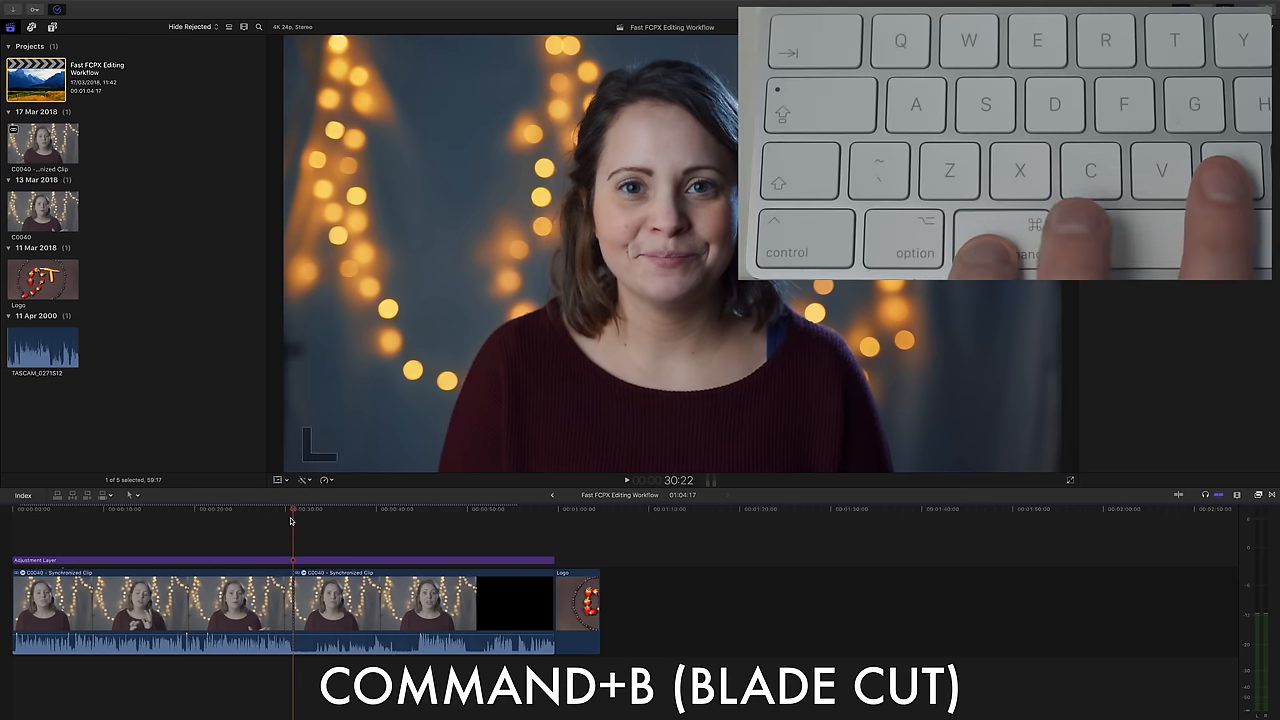
{"action": "key", "text": "cmd+b"}
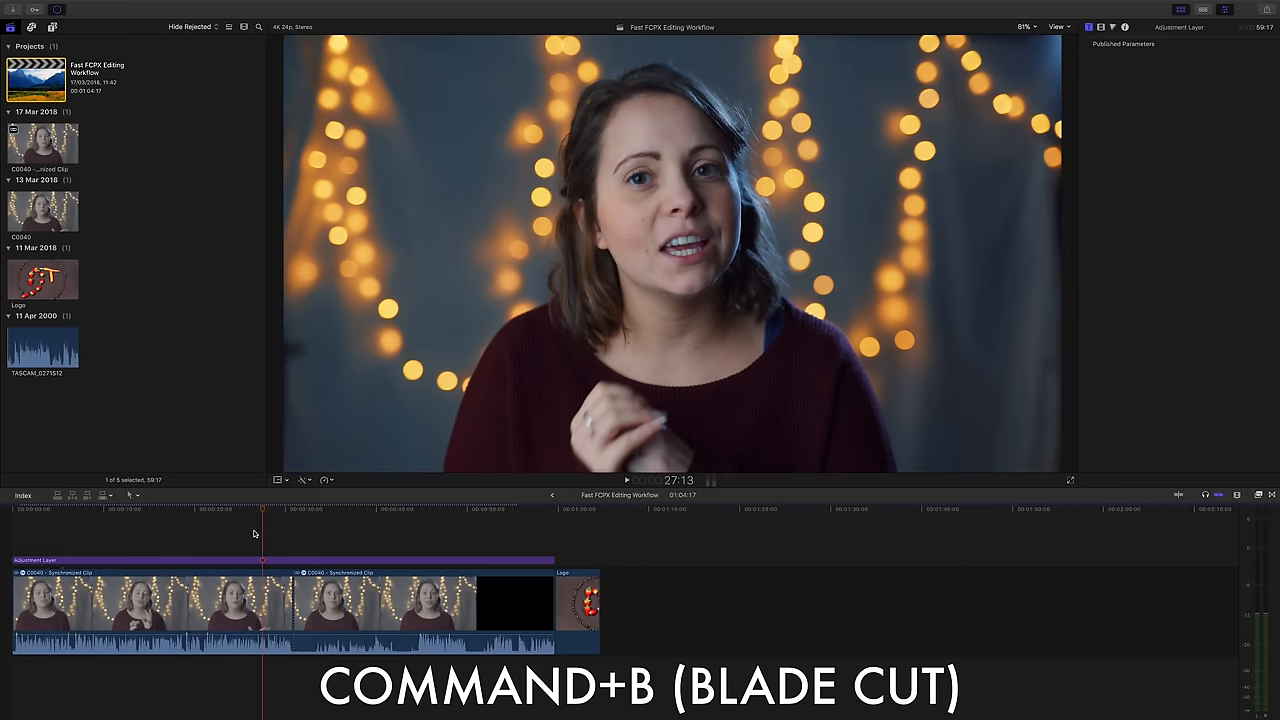
{"action": "key", "text": "cmd+b"}
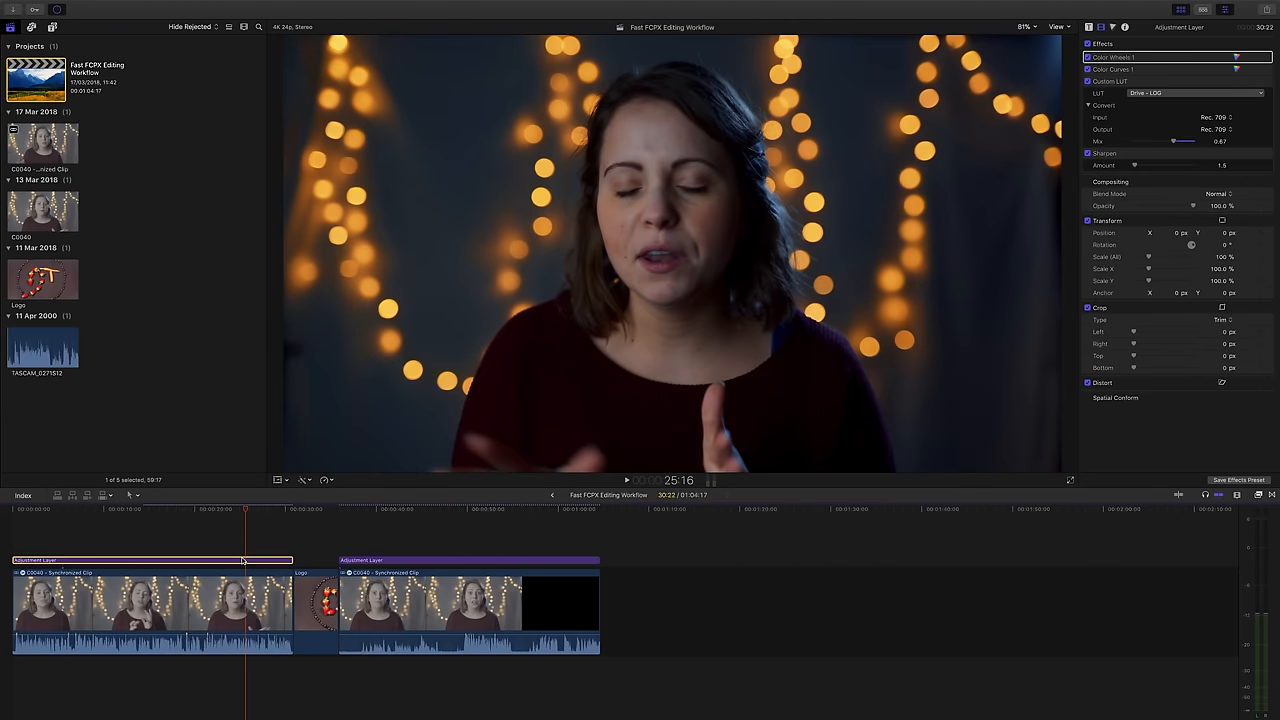
Step: Copy the current timeline selection with Command+C
{"action": "key", "text": "cmd+c"}
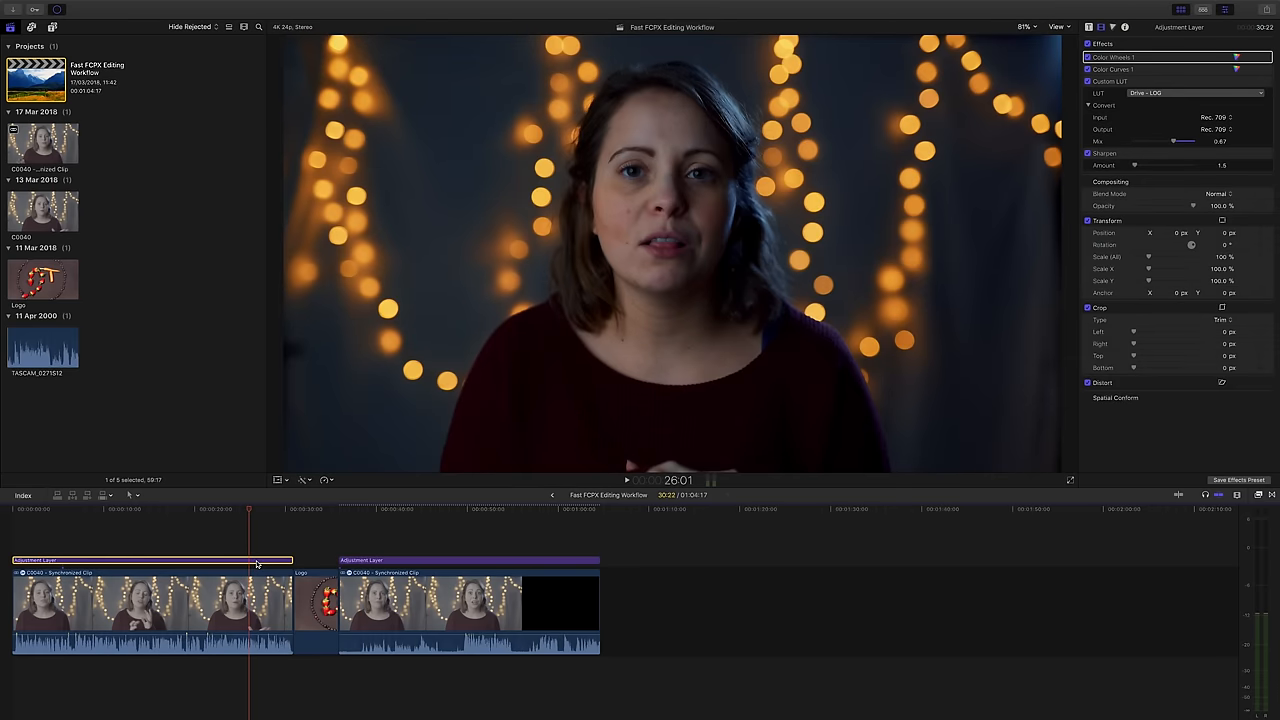
Step: Paste the first adjustment layer's attributes, including scale, onto the second adjustment layer
{"action": "key", "text": "cmd+c"}
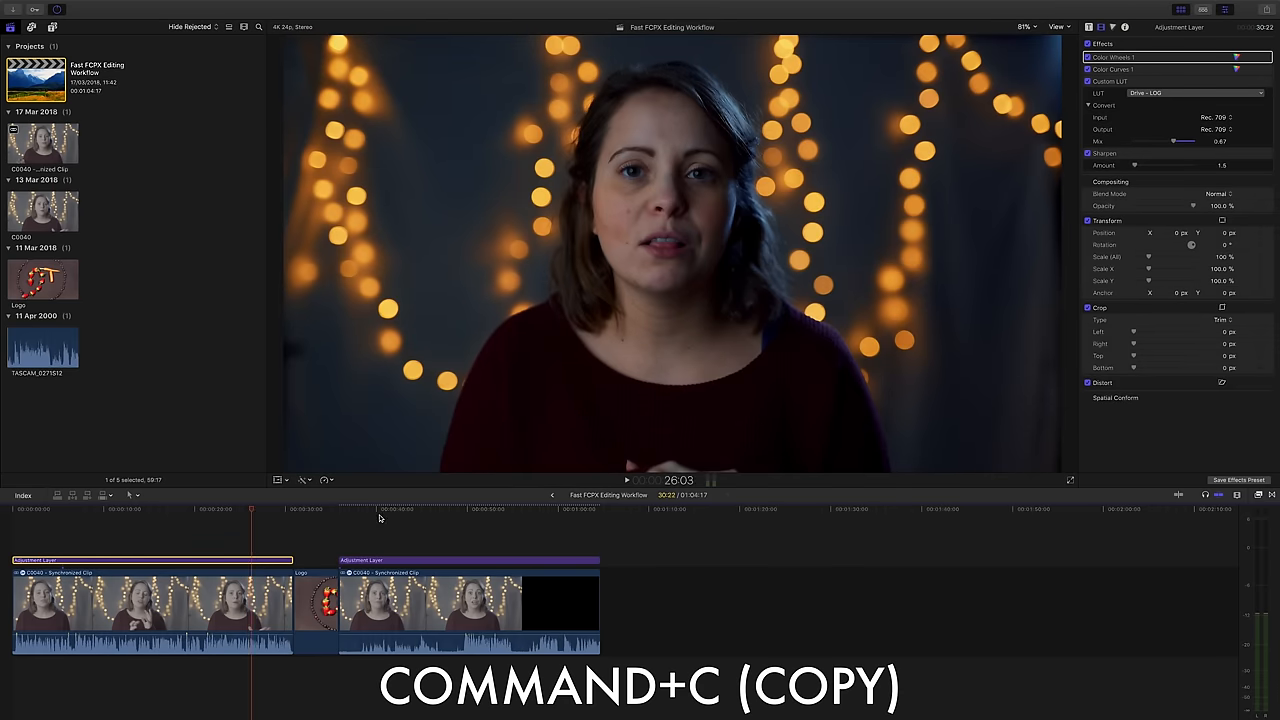
{"action": "key", "text": "shift+cmd+v"}
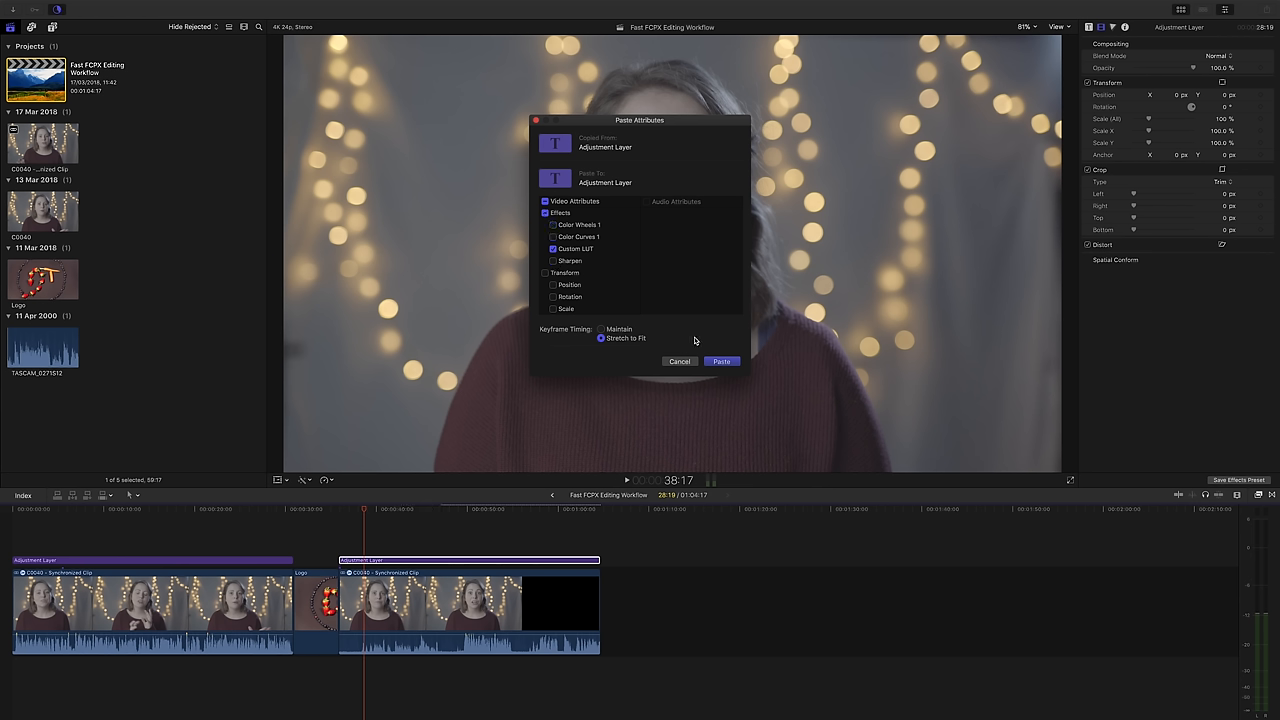
{"action": "left_click", "coordinate": [721, 361]}
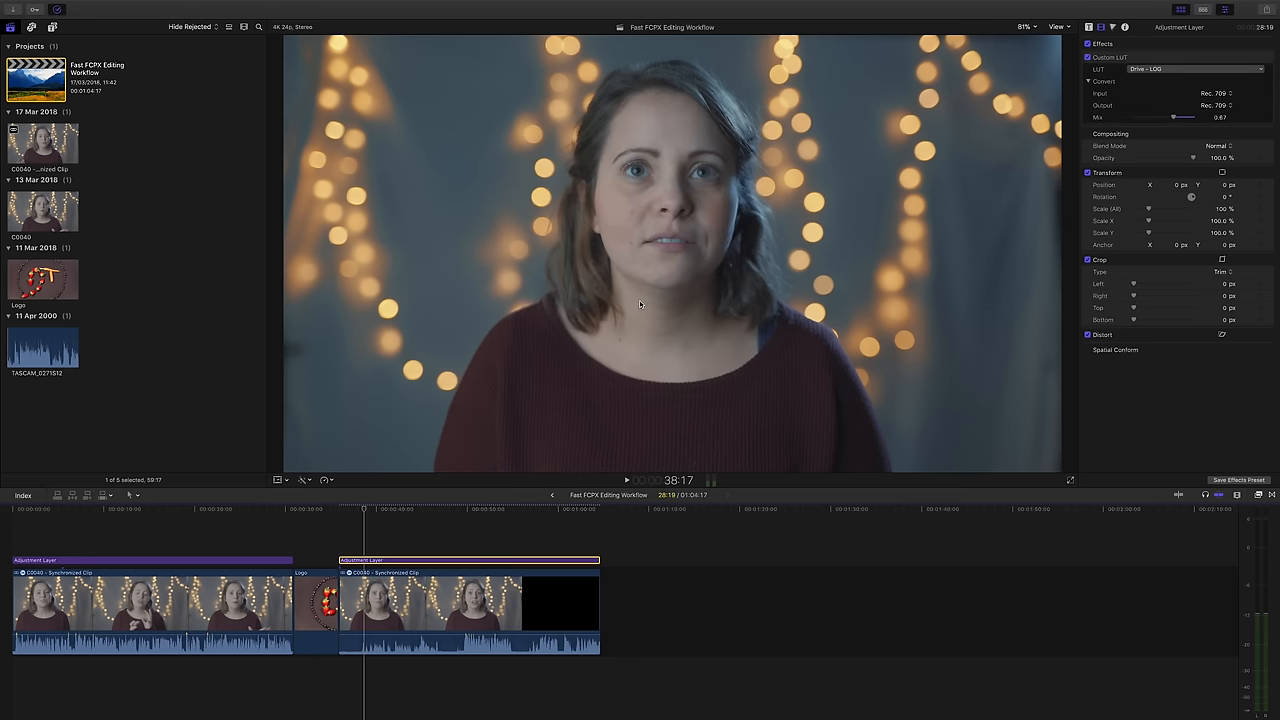
{"action": "mouse_move", "coordinate": [632, 302]}
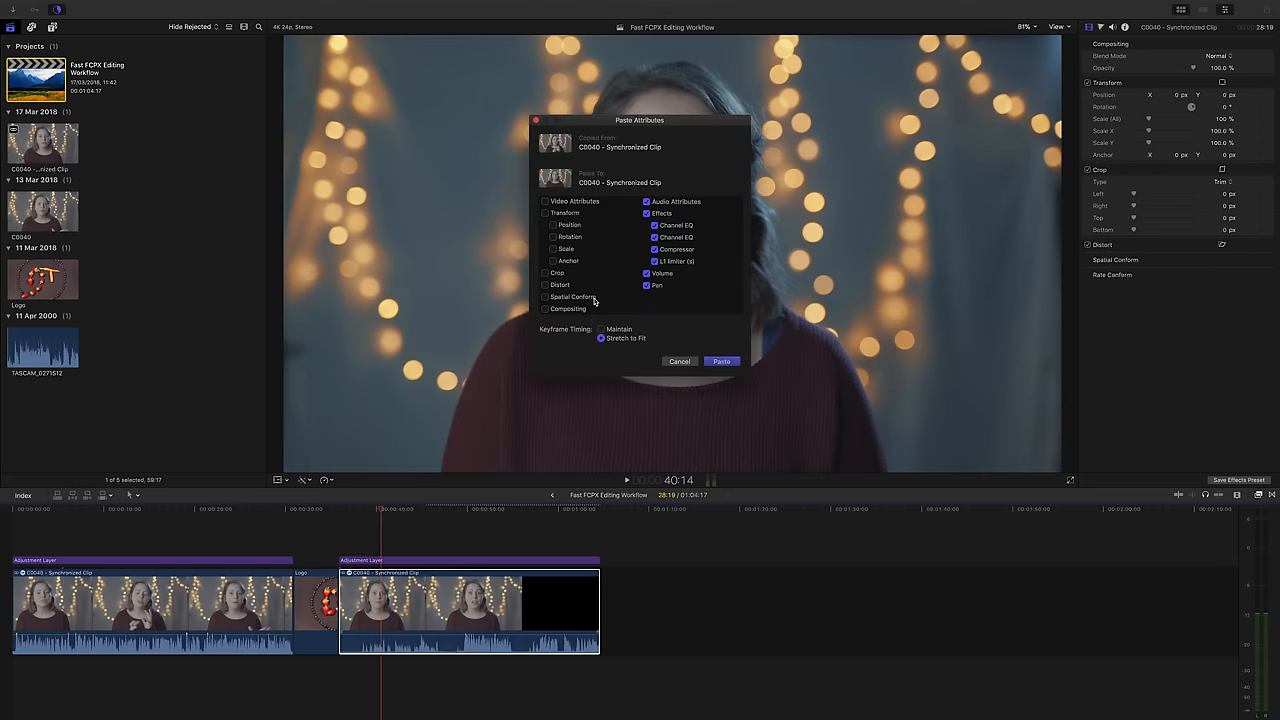
{"action": "left_click", "coordinate": [721, 361]}
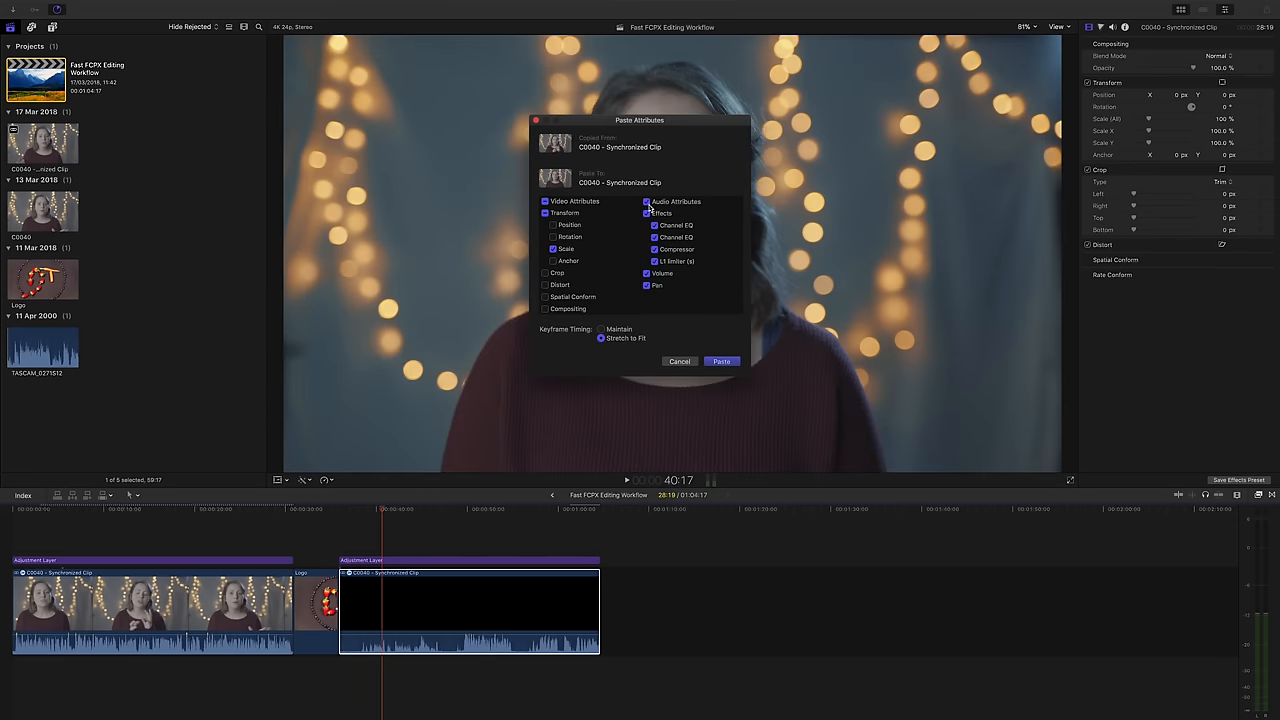
{"action": "left_click", "coordinate": [721, 361]}
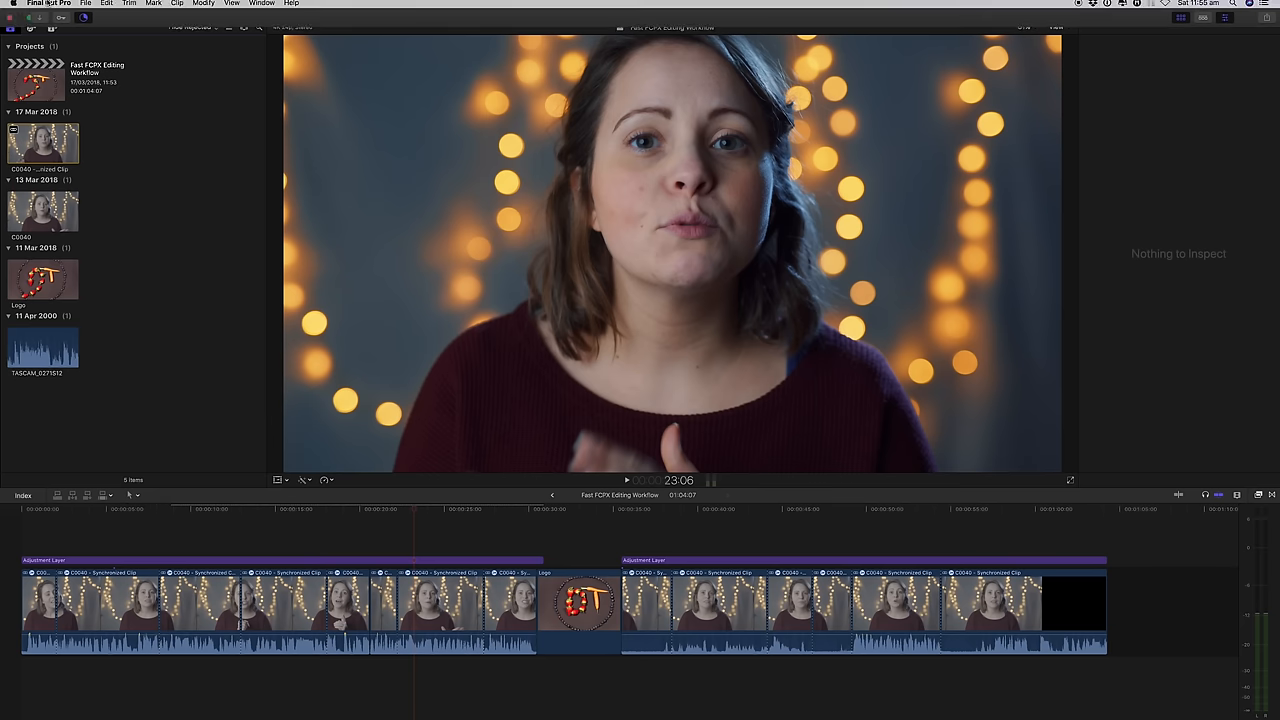
Step: Open the Command Editor from the Final Cut Pro menu and reposition its window
{"action": "left_click", "coordinate": [48, 5]}
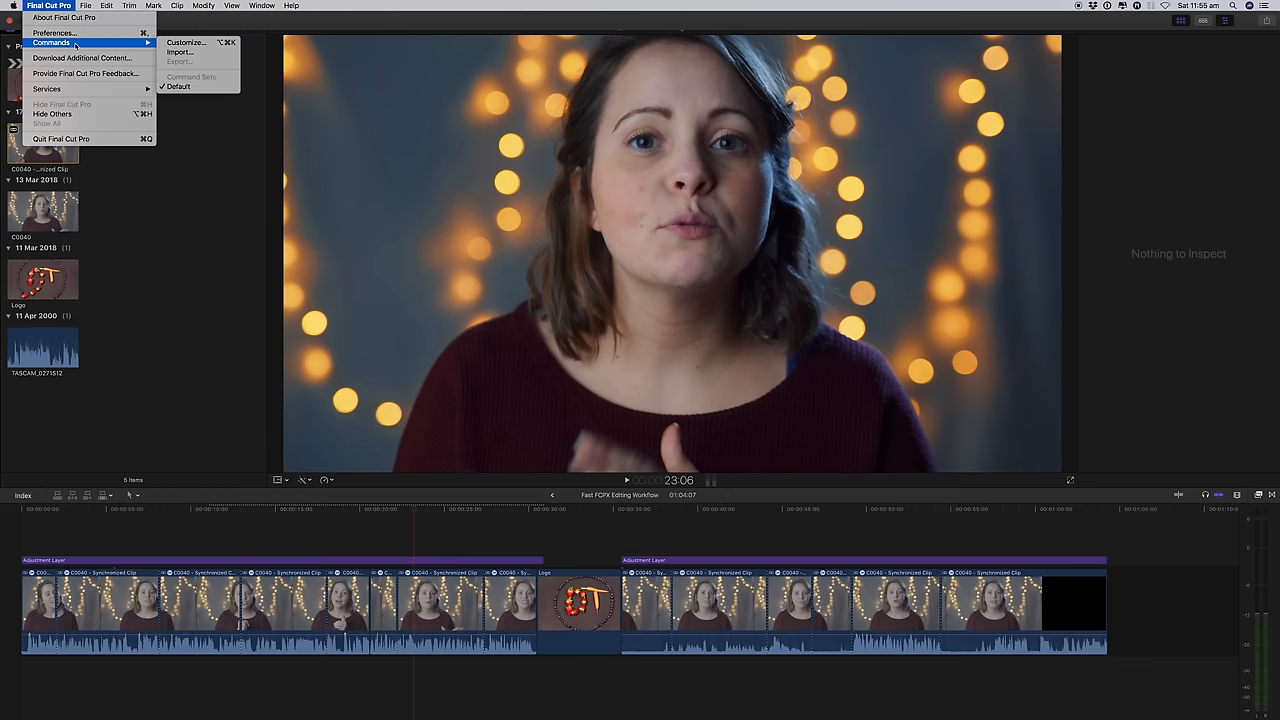
{"action": "left_click", "coordinate": [185, 42]}
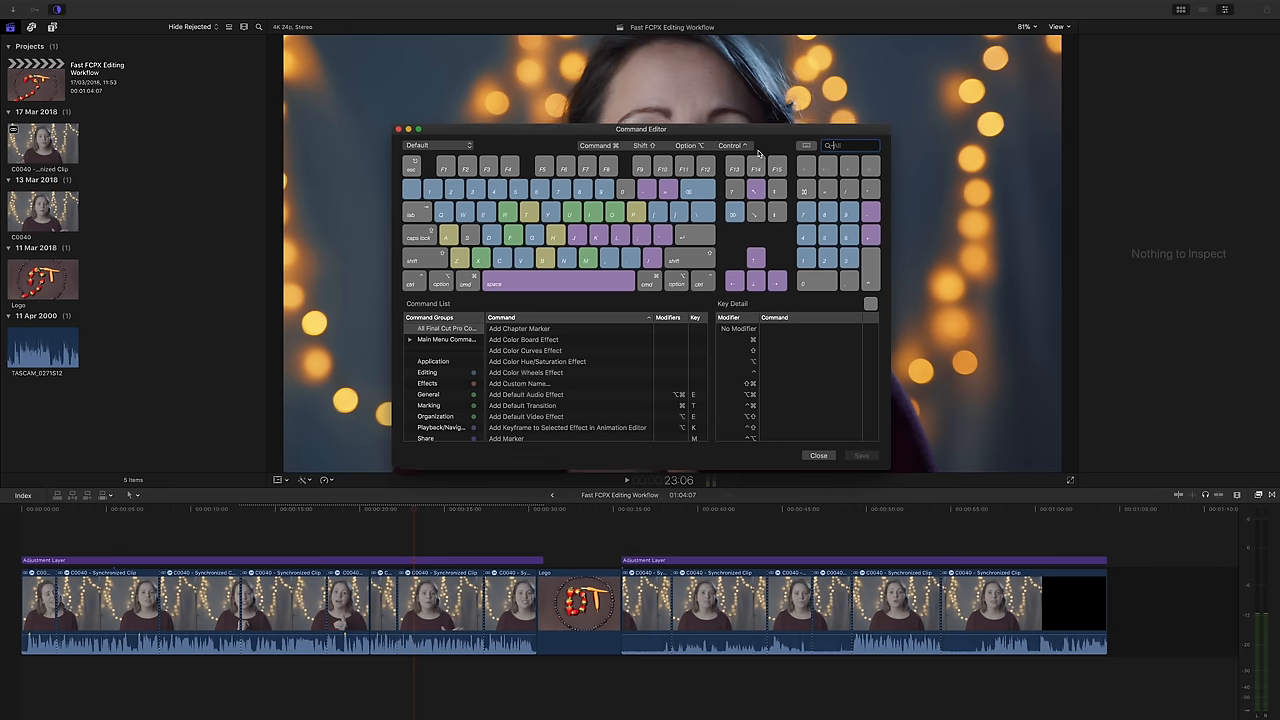
{"action": "mouse_move", "coordinate": [428, 171]}
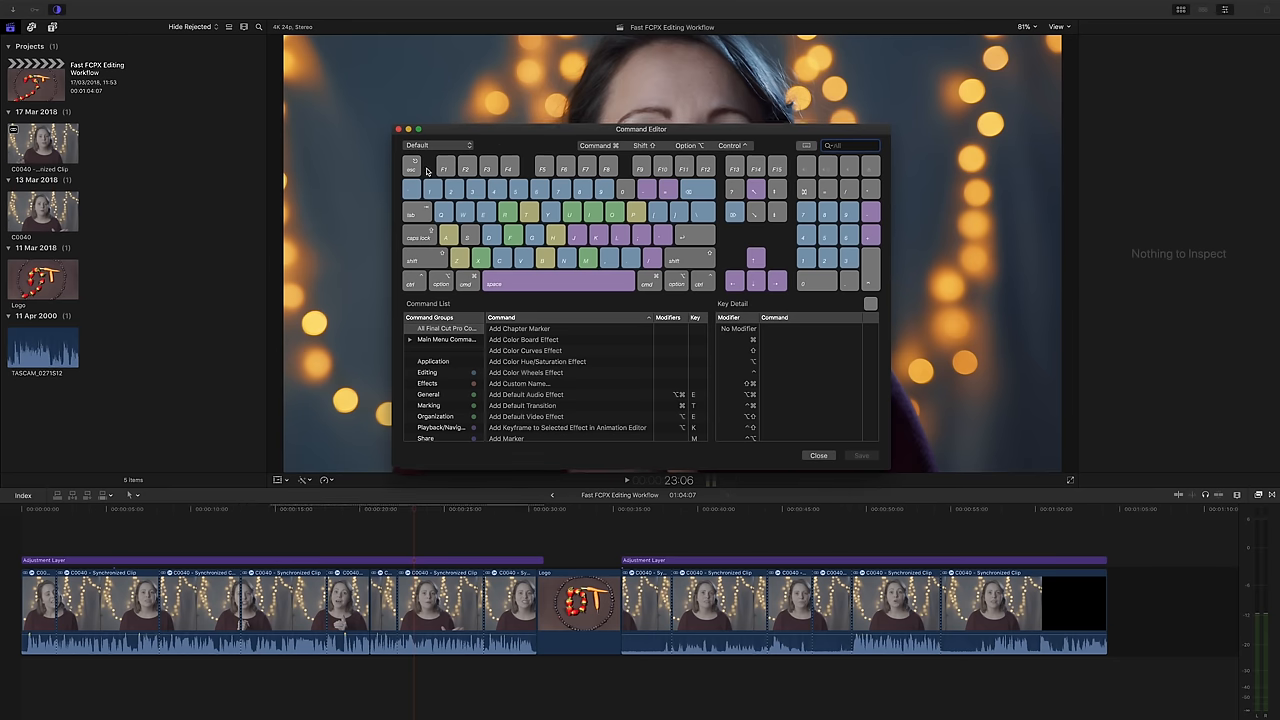
{"action": "mouse_move", "coordinate": [433, 137]}
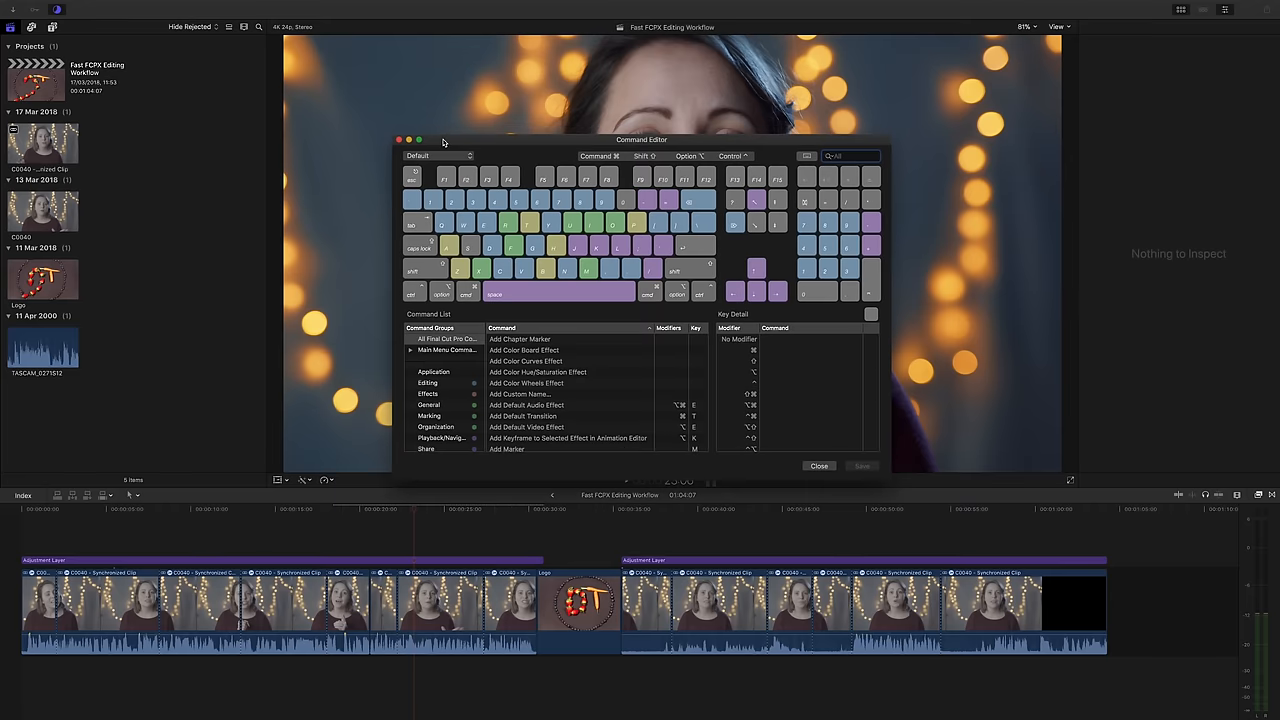
{"action": "left_click_drag", "start_coordinate": [443, 139], "coordinate": [445, 165]}
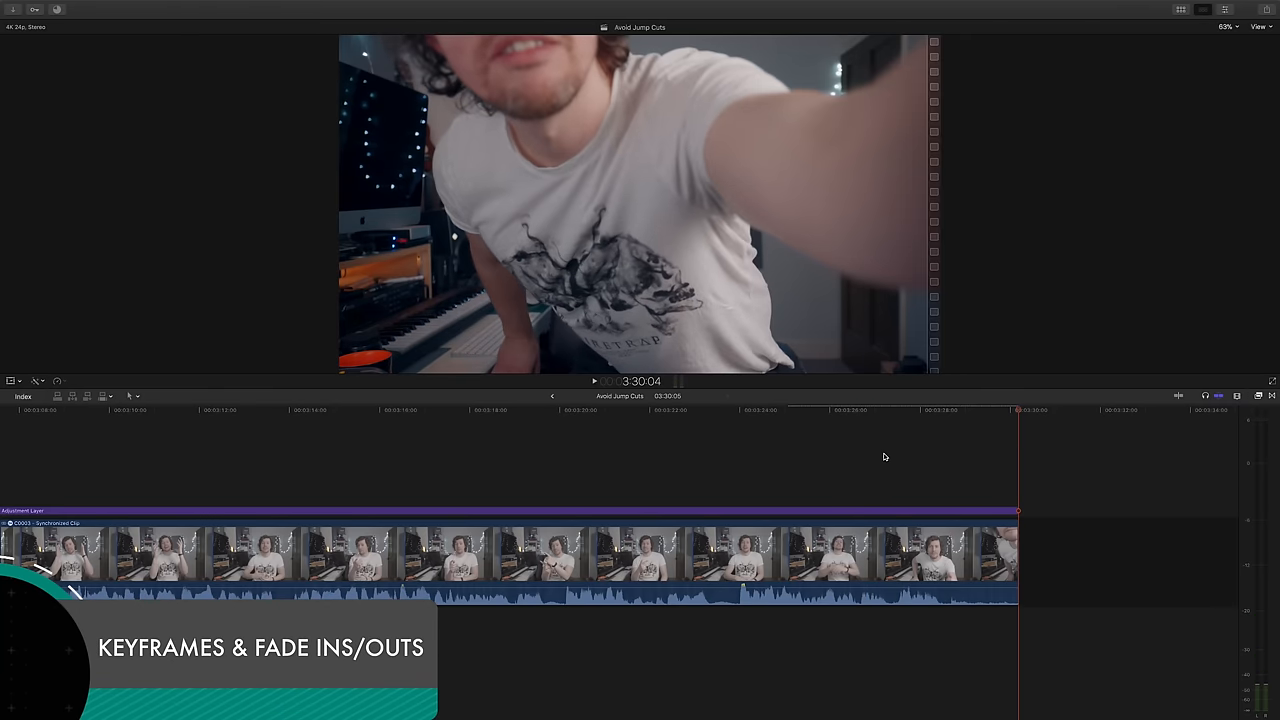
Step: Show the synchronized clip's video animation lanes and expand the Compositing: Opacity lane
{"action": "left_click", "coordinate": [877, 410]}
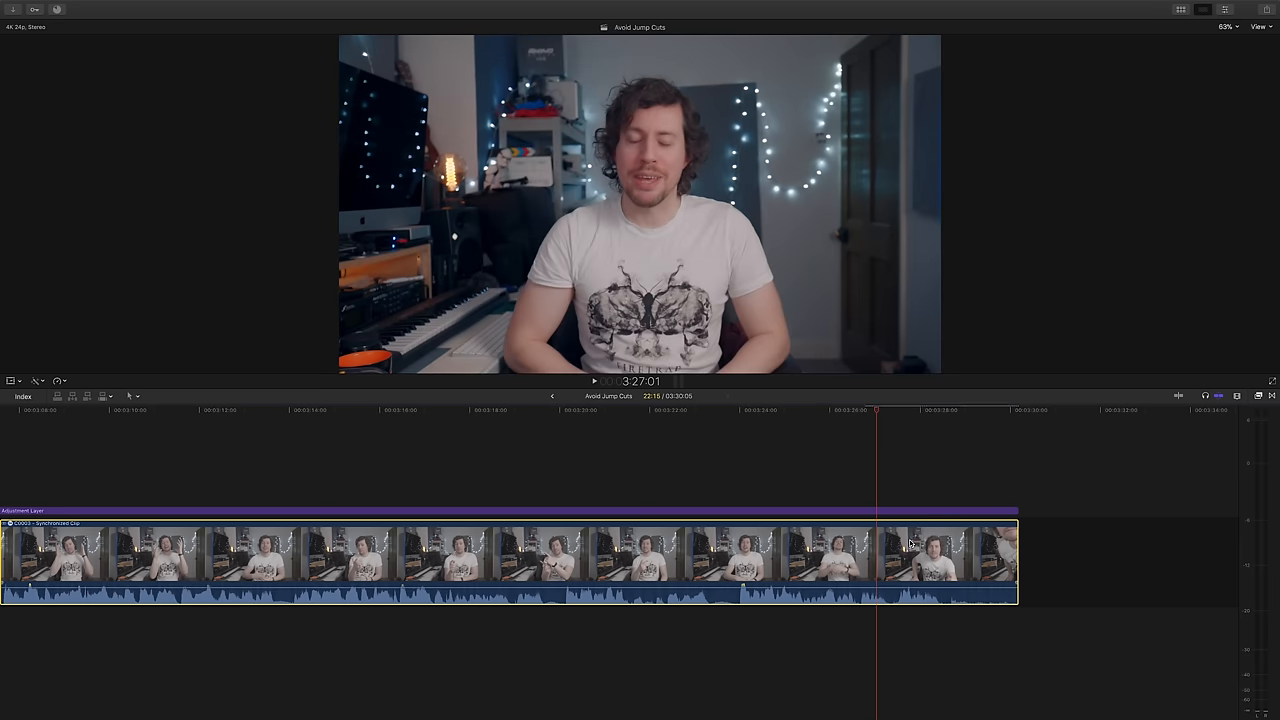
{"action": "right_click", "coordinate": [910, 543]}
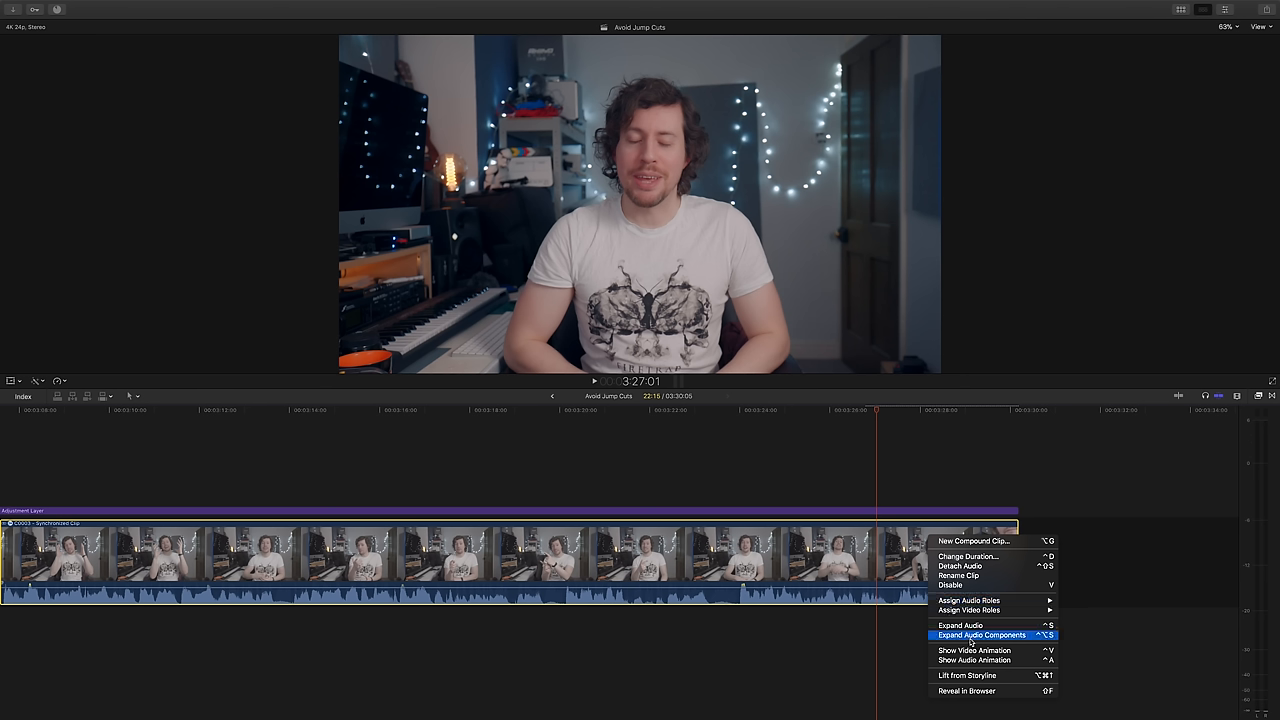
{"action": "mouse_move", "coordinate": [975, 650]}
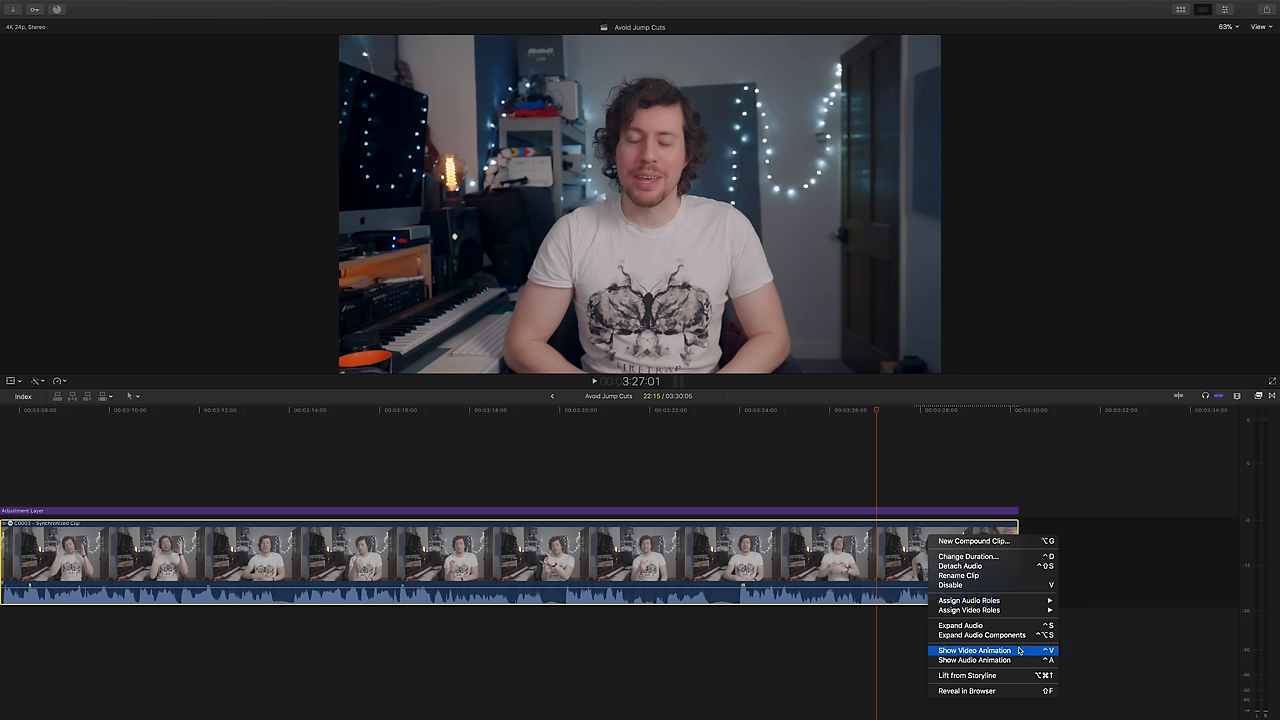
{"action": "left_click", "coordinate": [974, 650]}
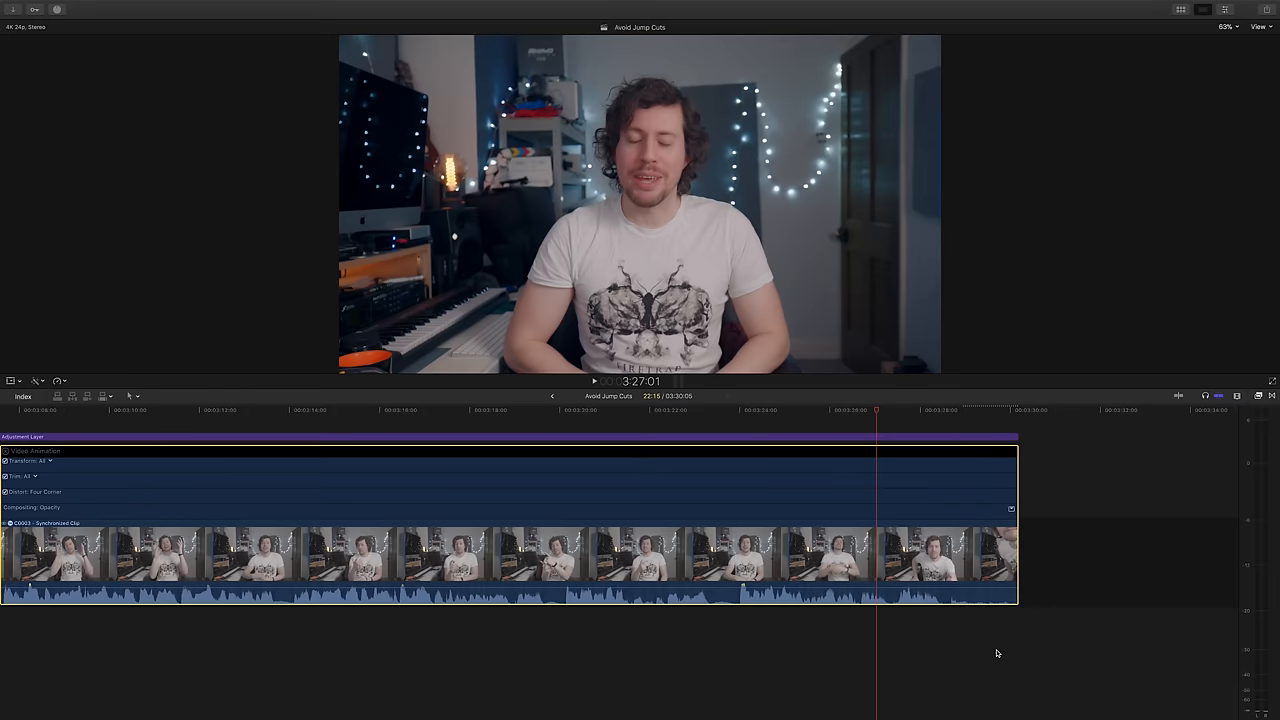
{"action": "right_click", "coordinate": [930, 550]}
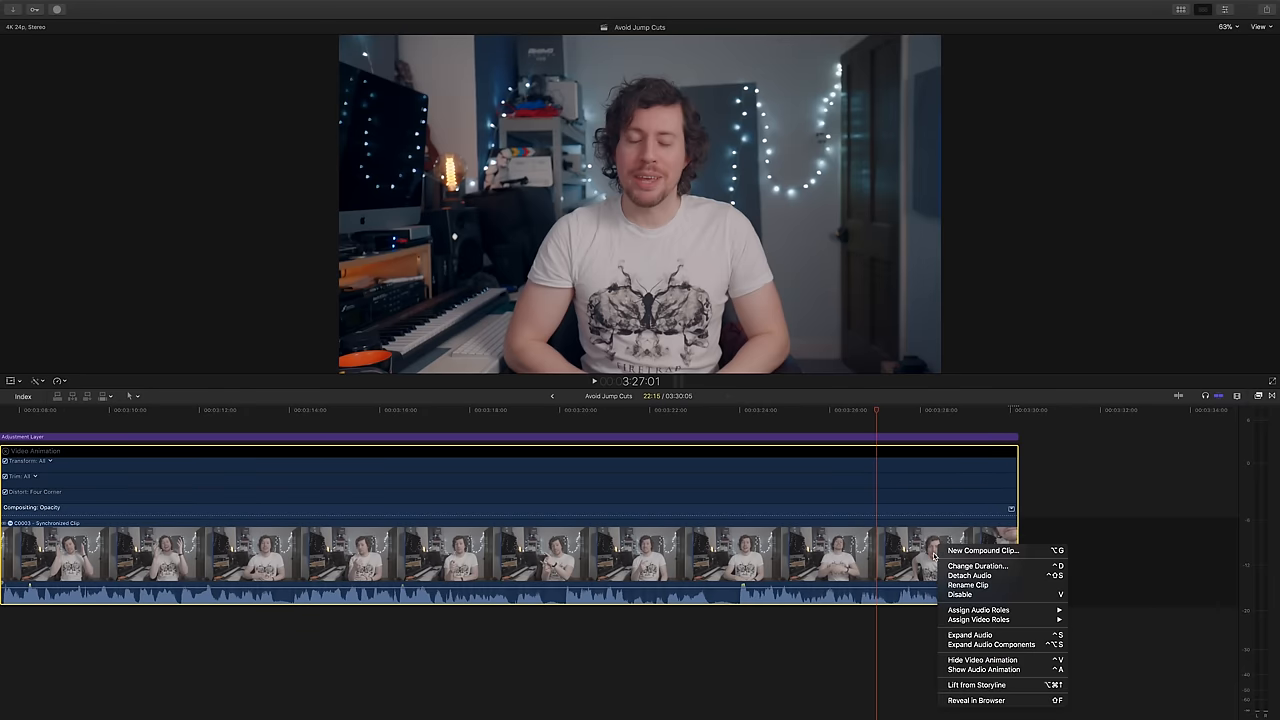
{"action": "key", "text": "ctrl+v"}
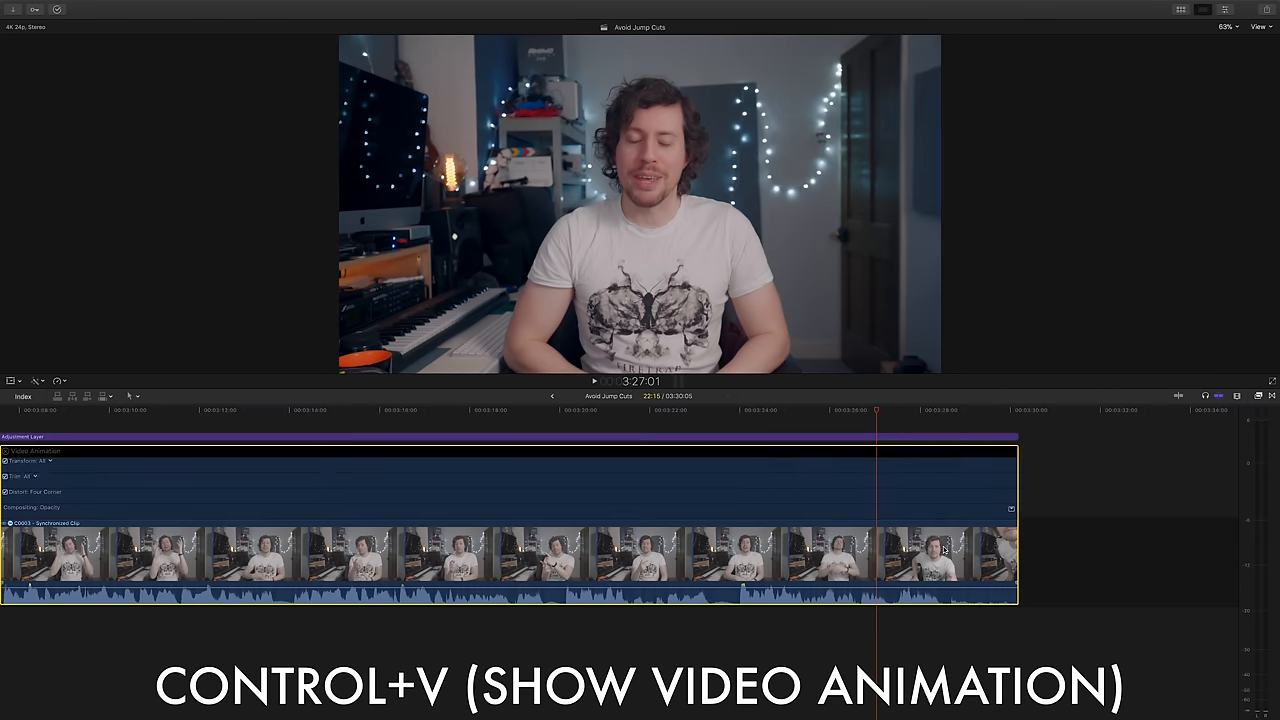
{"action": "key", "text": "ctrl+v"}
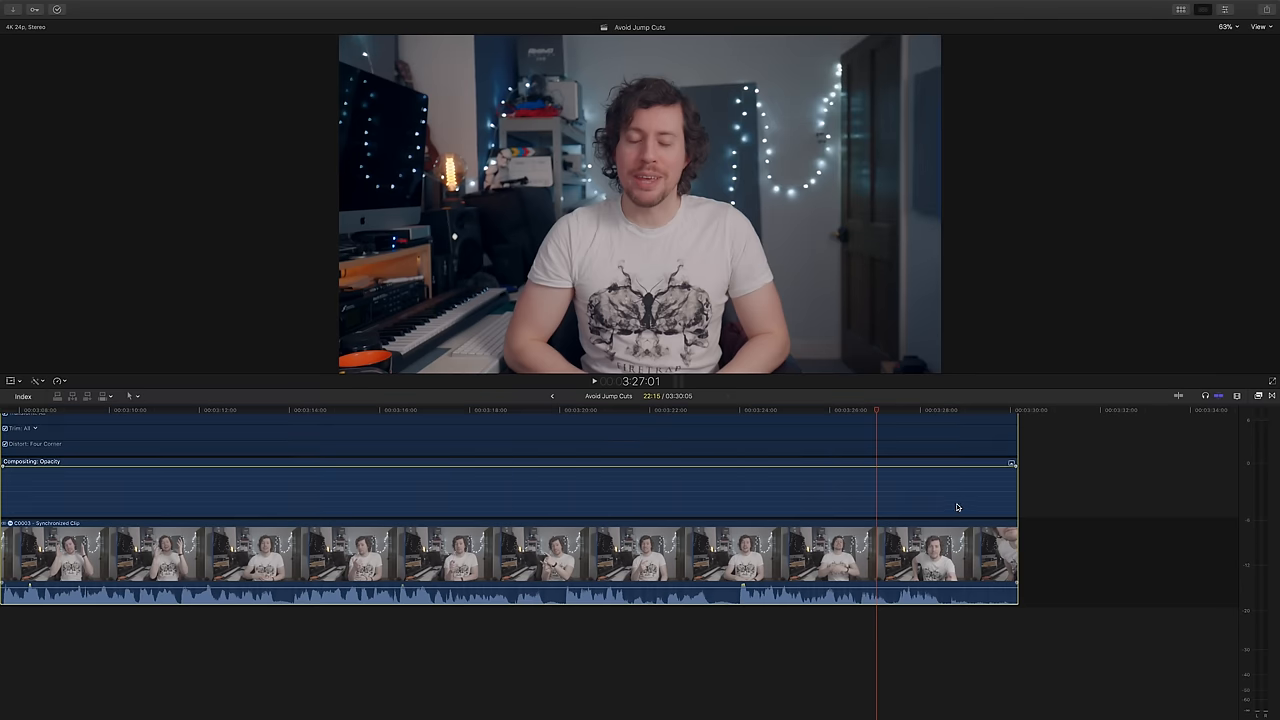
Step: Keyframe the opacity lane so the clip fades from 100% to 0% at its end
{"action": "left_click_drag", "start_coordinate": [1013, 467], "coordinate": [940, 470]}
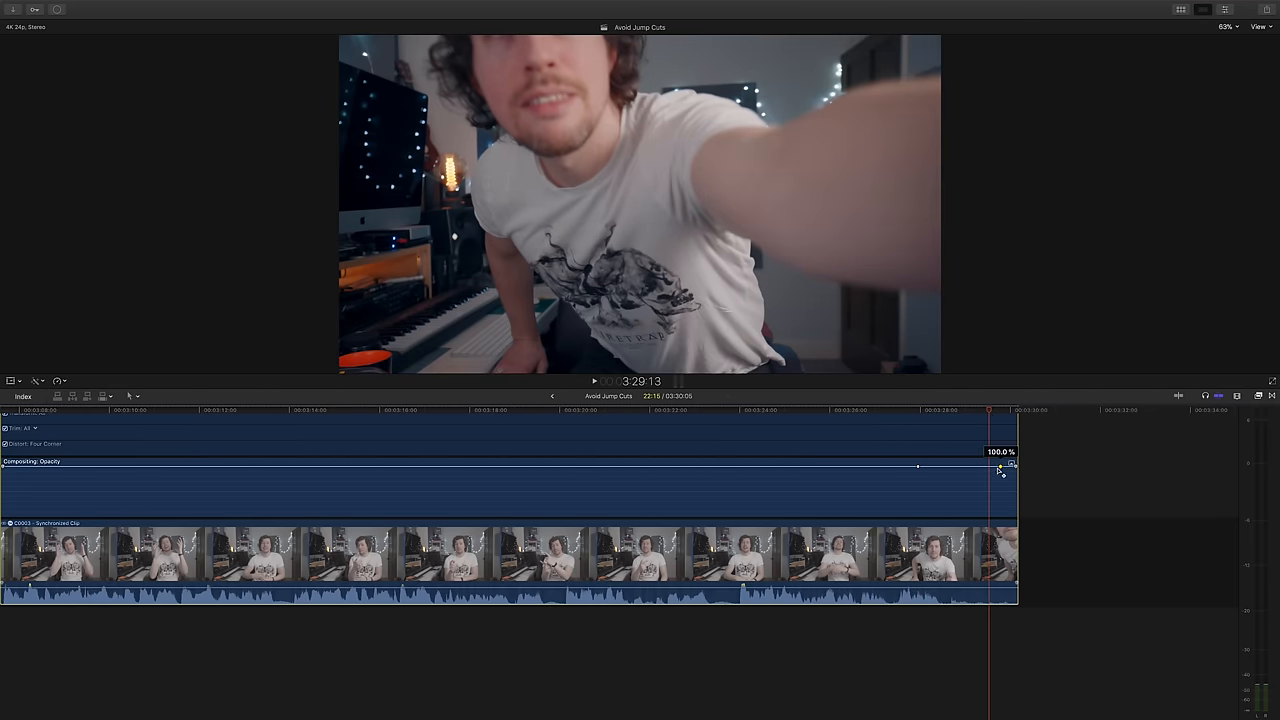
{"action": "left_click_drag", "start_coordinate": [1002, 468], "coordinate": [1005, 517]}
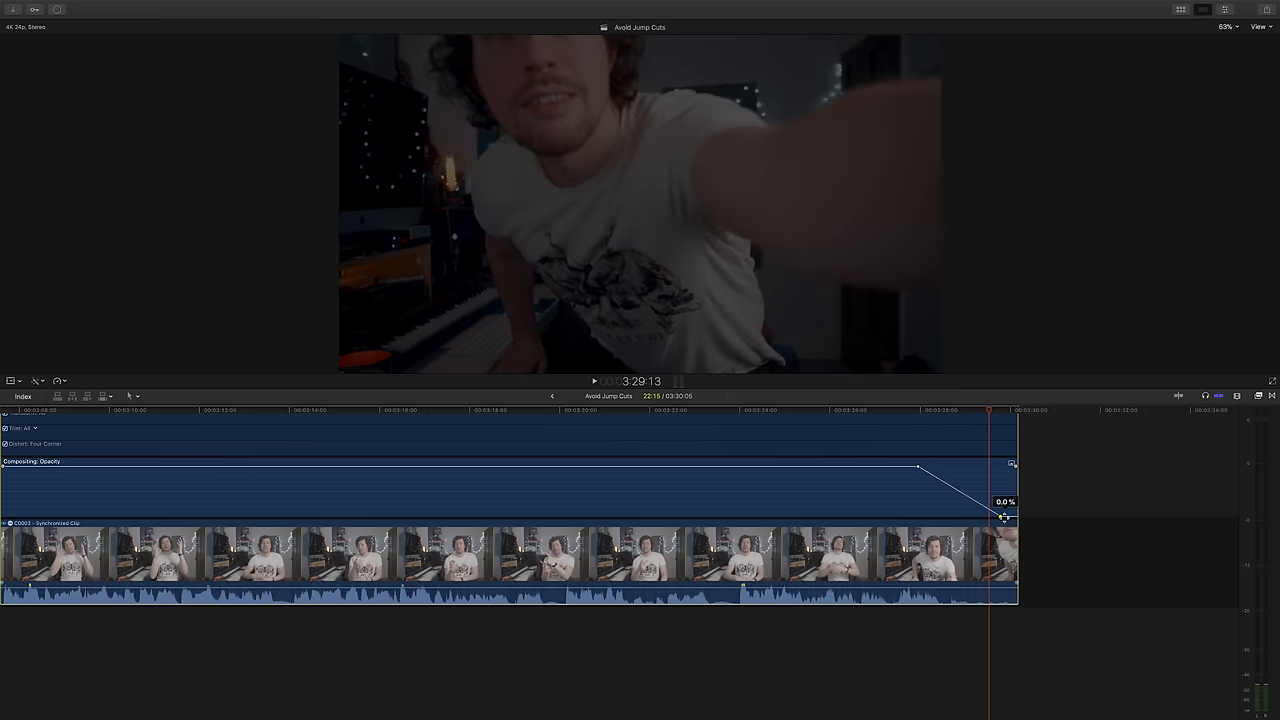
{"action": "left_click_drag", "start_coordinate": [1005, 515], "coordinate": [1015, 518]}
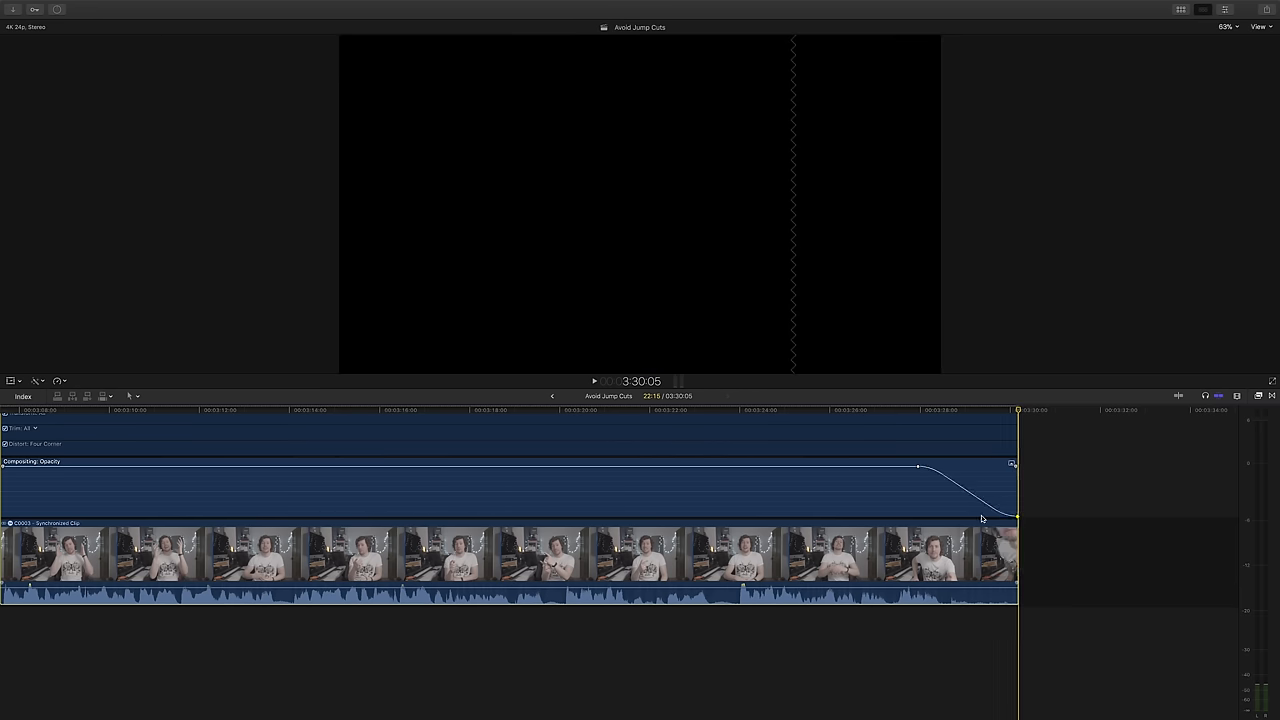
{"action": "left_click_drag", "start_coordinate": [917, 466], "coordinate": [910, 468]}
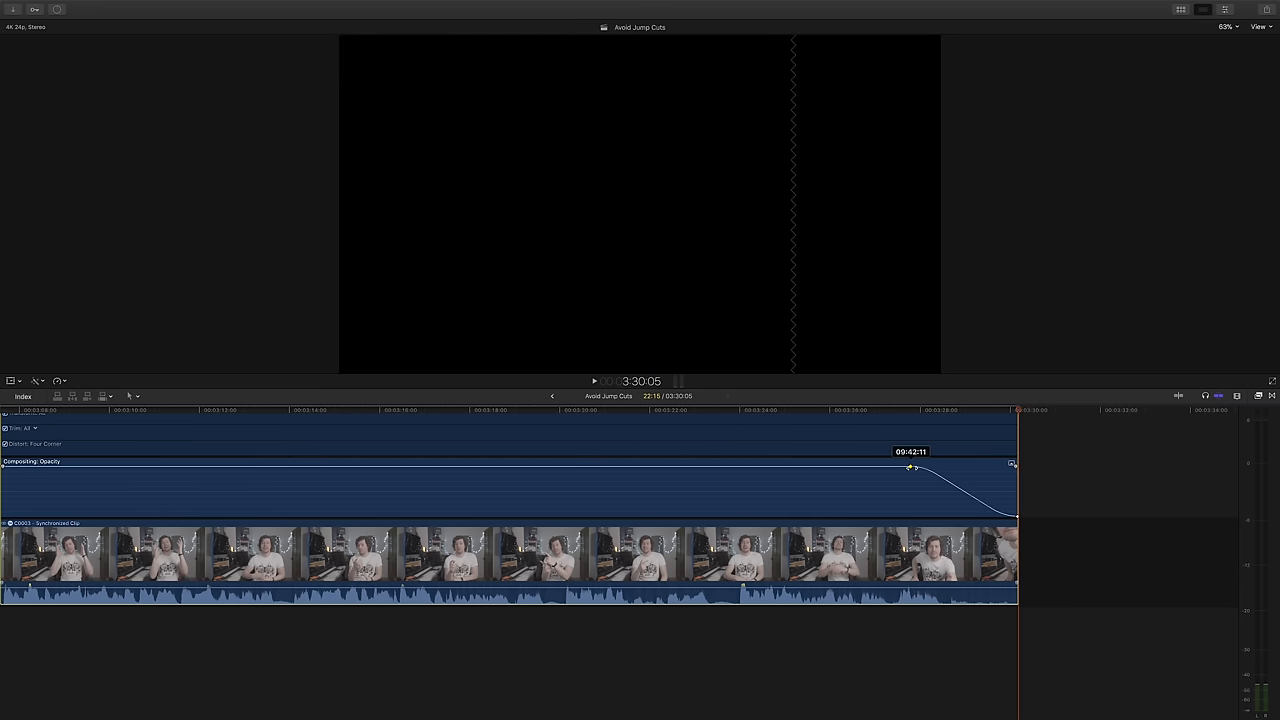
{"action": "left_click", "coordinate": [885, 410]}
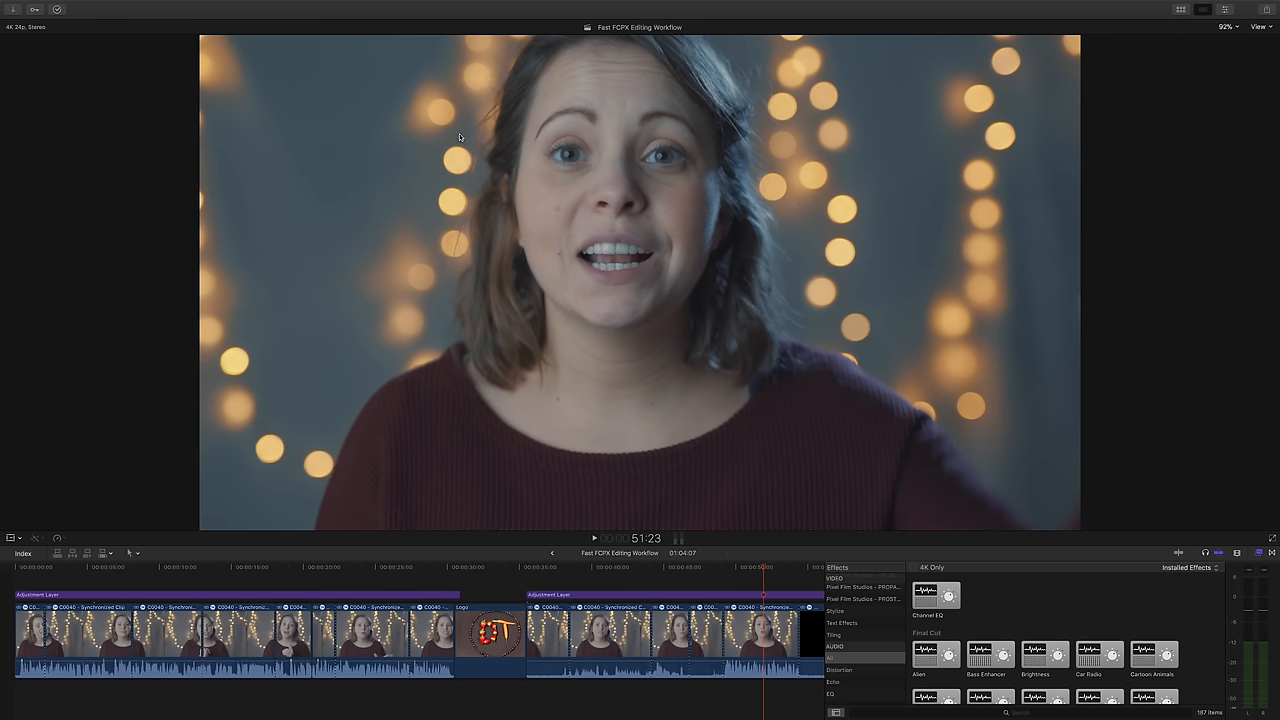
{"action": "mouse_move", "coordinate": [1001, 589]}
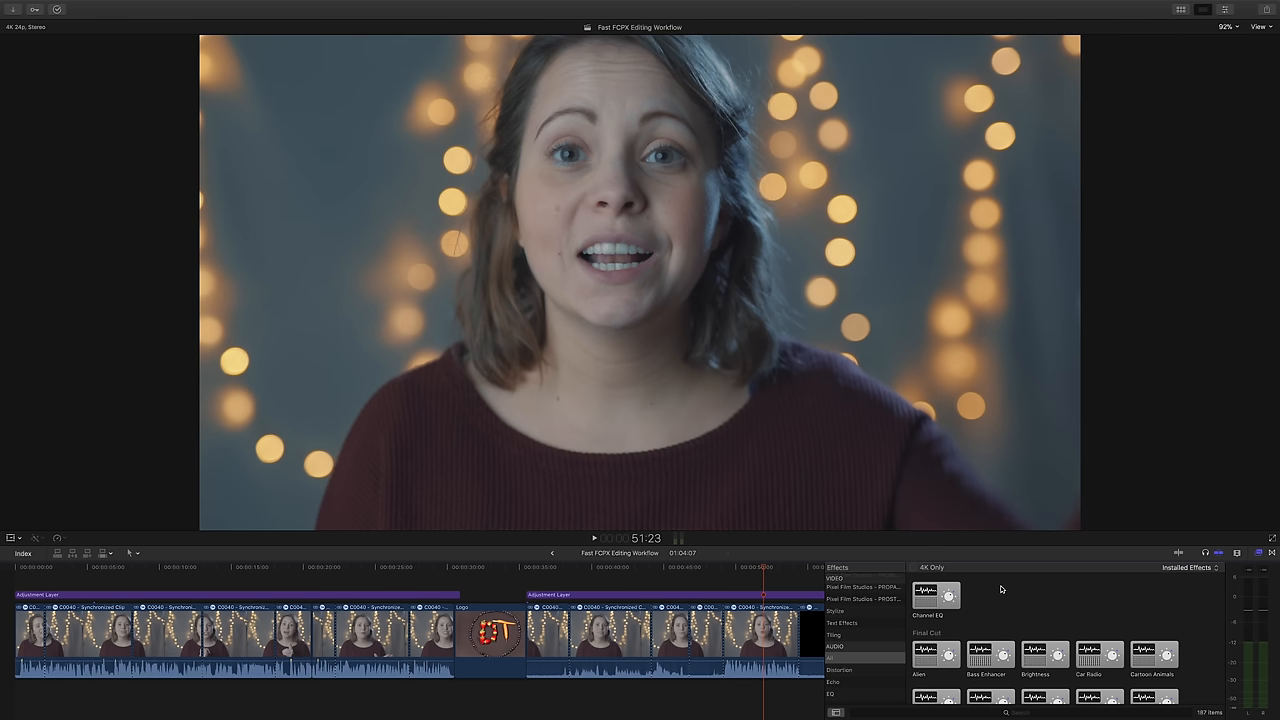
{"action": "mouse_move", "coordinate": [727, 585]}
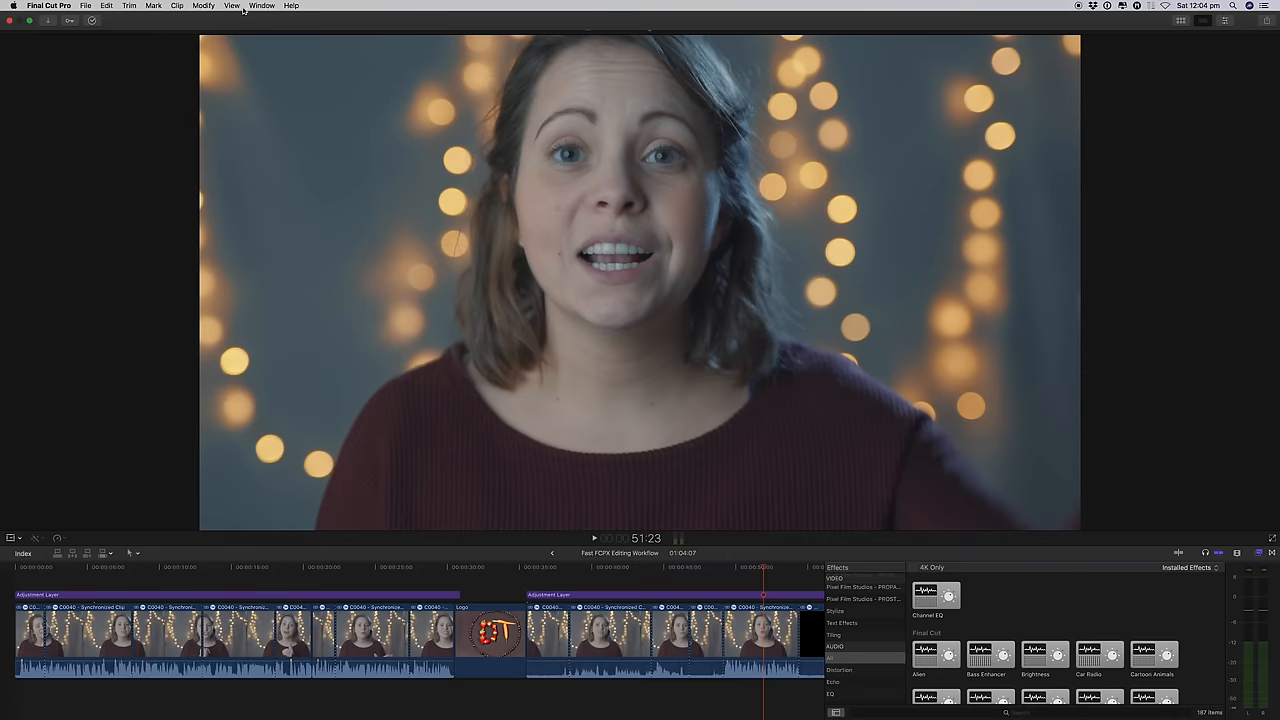
Step: Cycle through the custom Grade, Harv and Audio workspaces, ending on Audio with large meters
{"action": "left_click", "coordinate": [262, 6]}
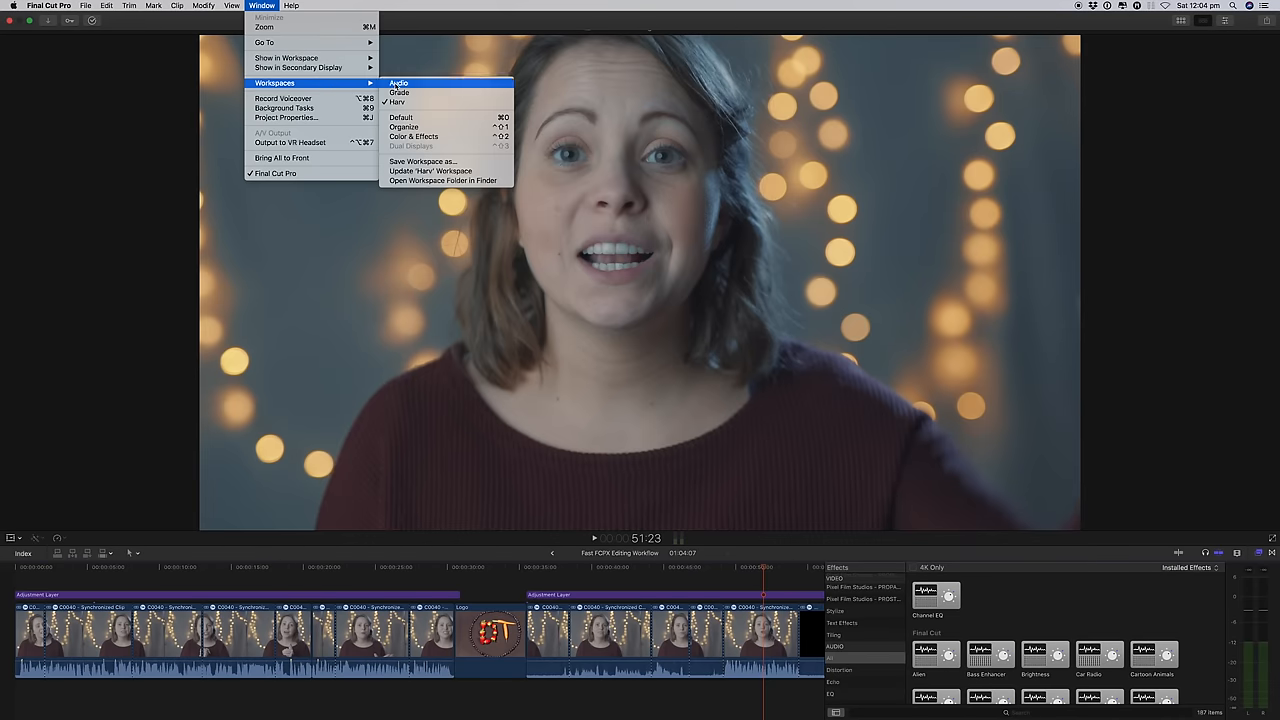
{"action": "mouse_move", "coordinate": [397, 102]}
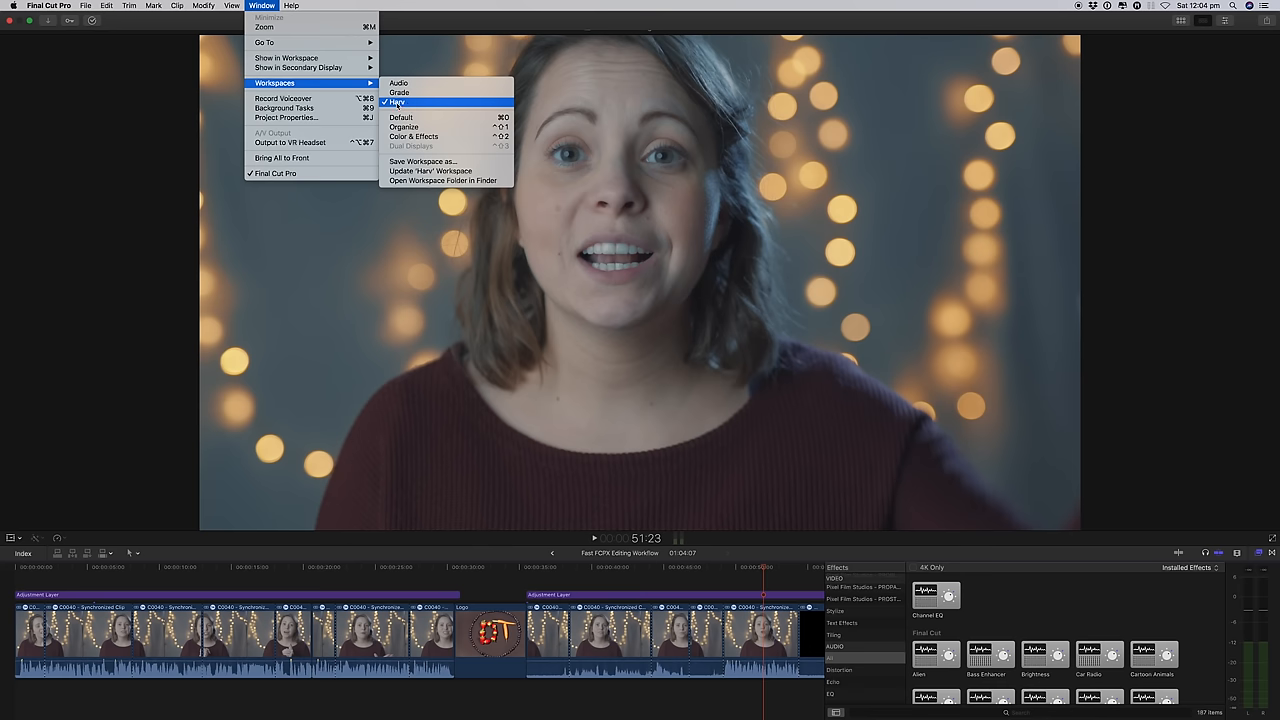
{"action": "mouse_move", "coordinate": [398, 83]}
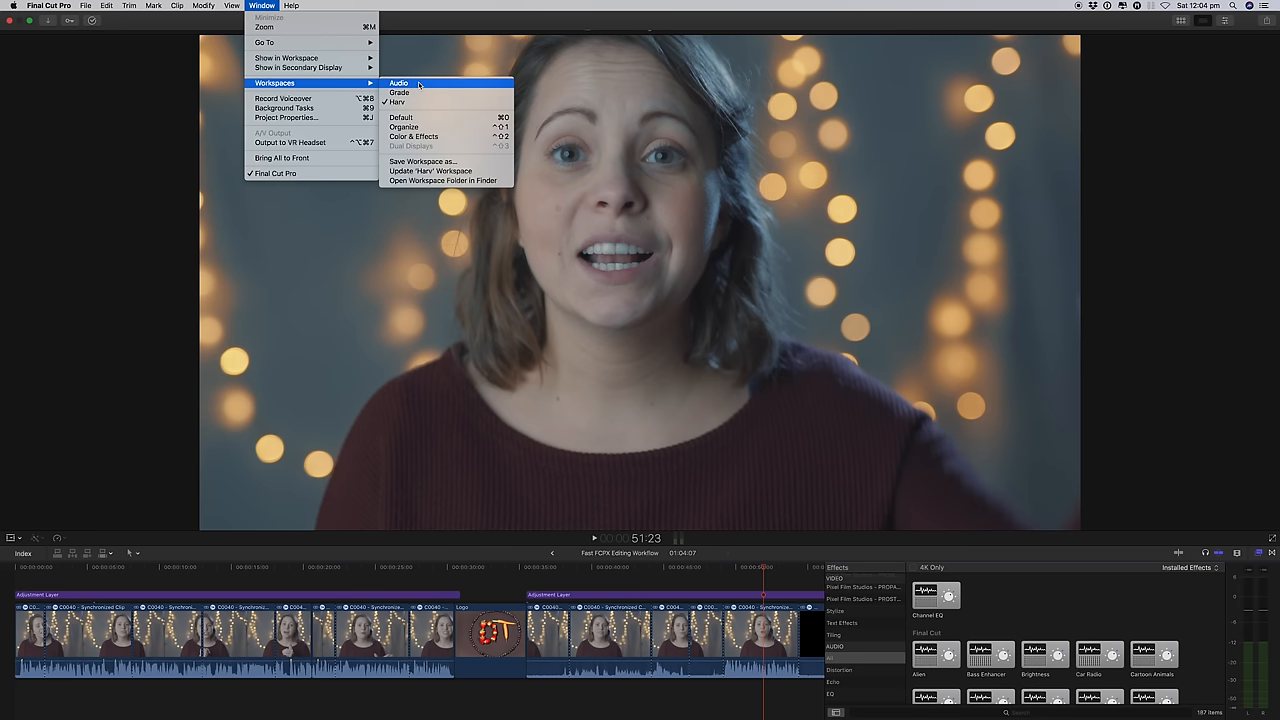
{"action": "left_click", "coordinate": [398, 83]}
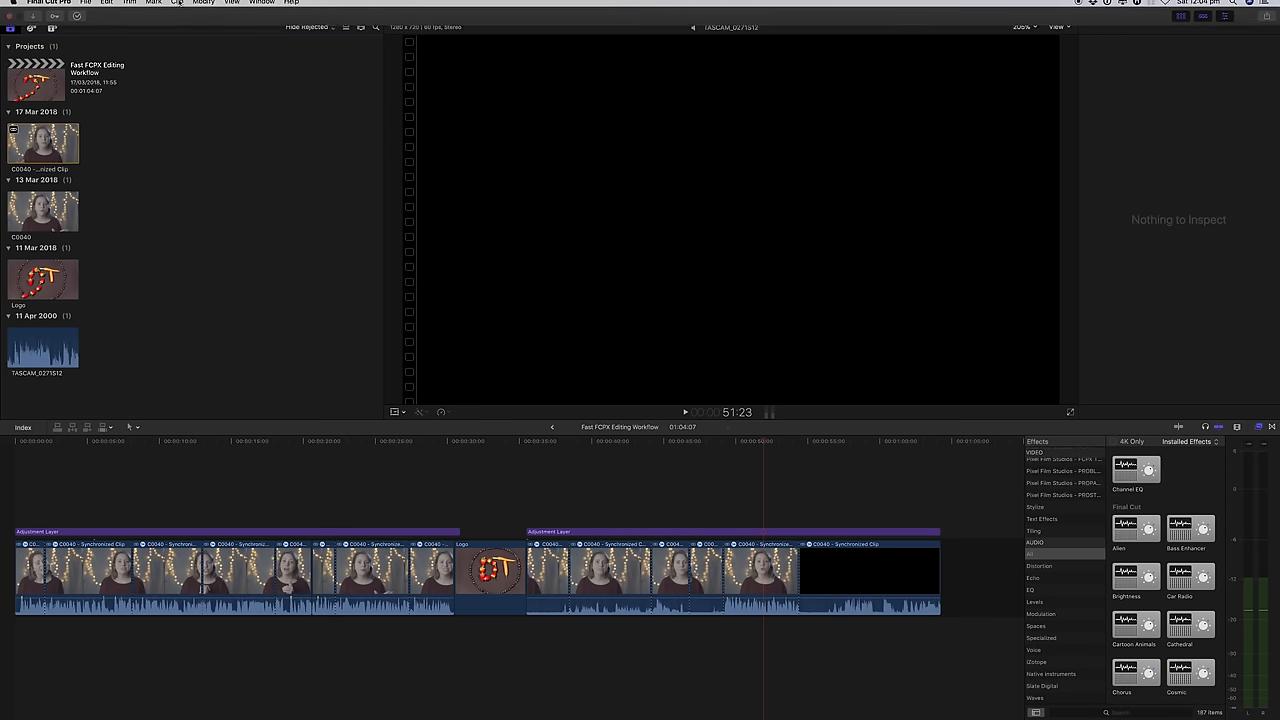
{"action": "left_click", "coordinate": [262, 6]}
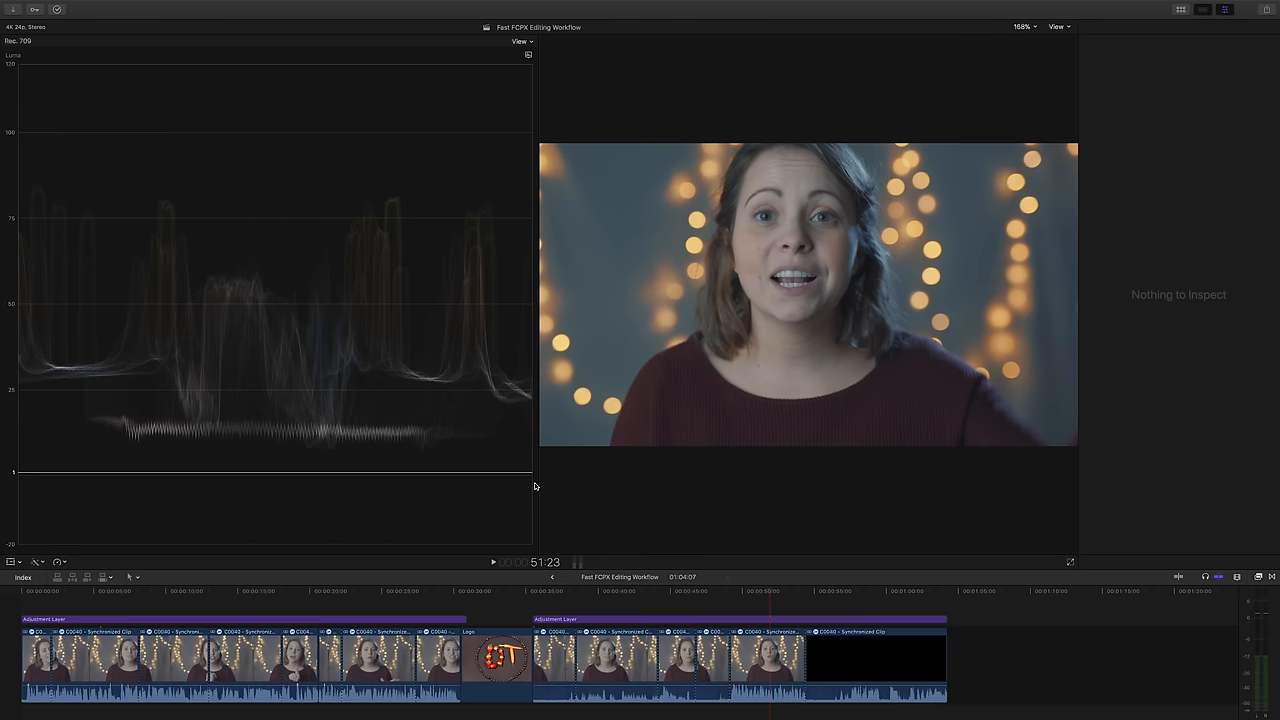
{"action": "left_click", "coordinate": [262, 6]}
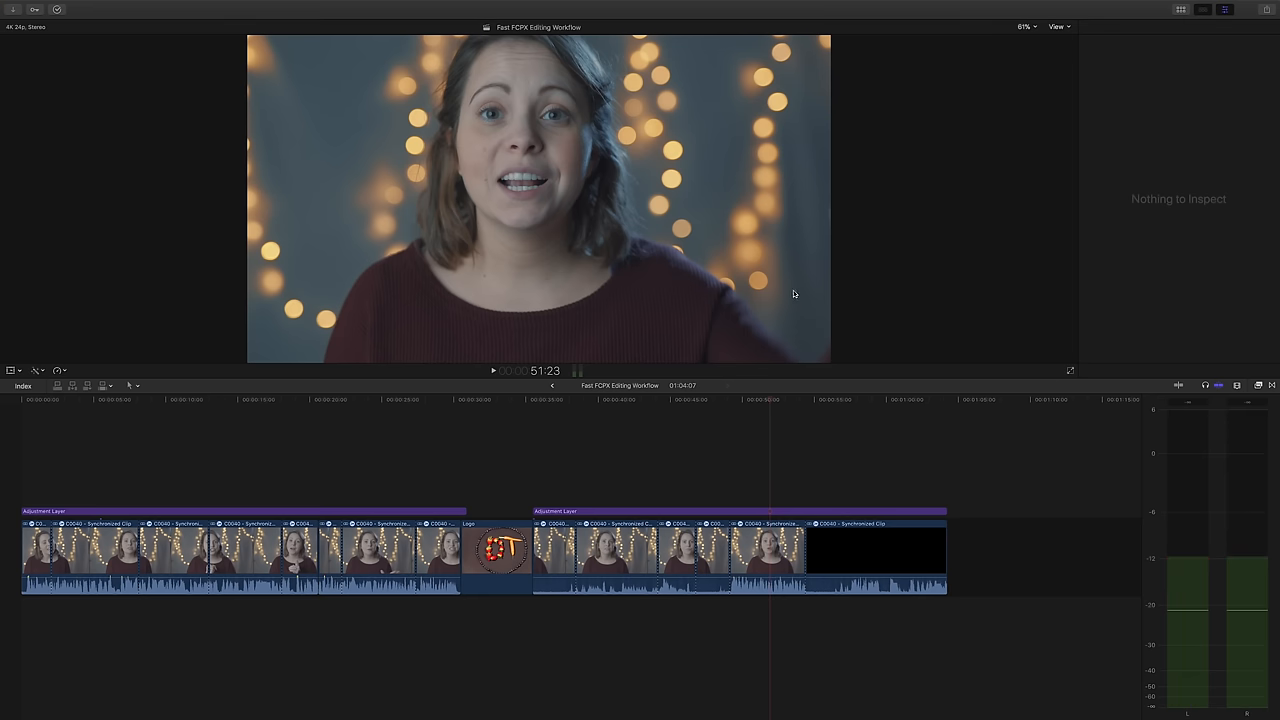
{"action": "mouse_move", "coordinate": [1201, 675]}
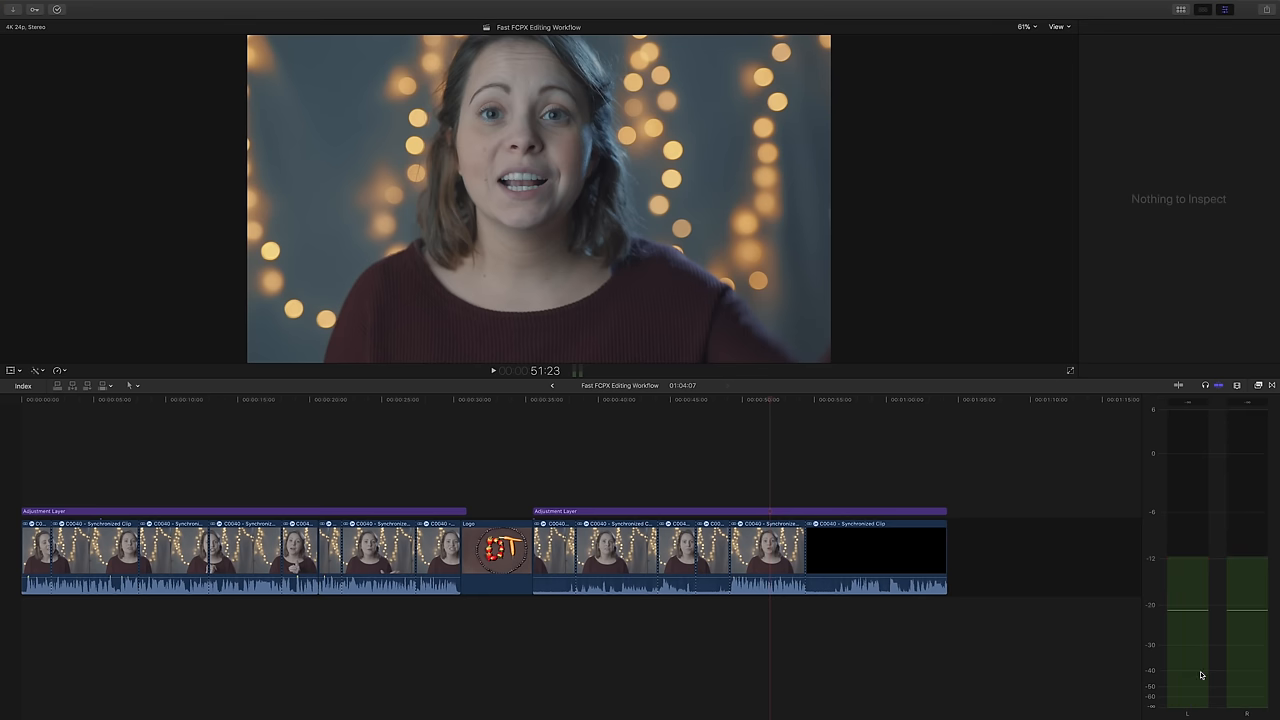